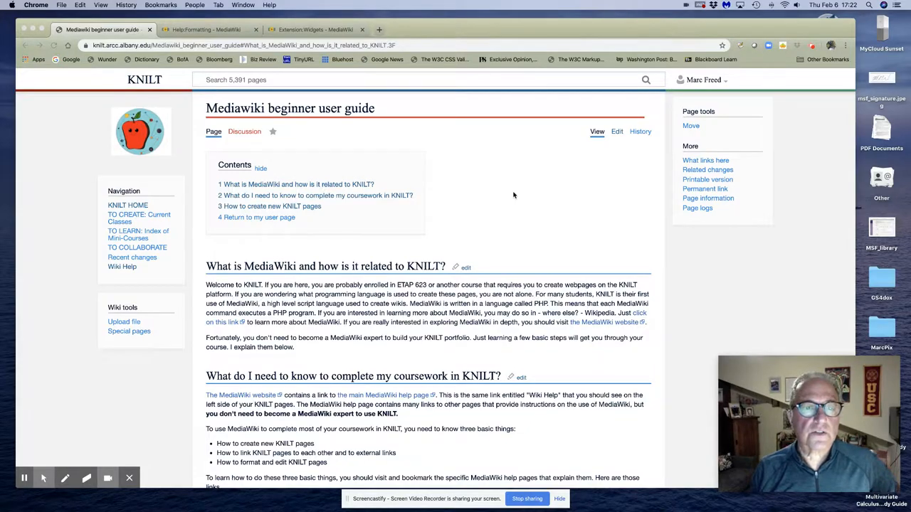
{"action": "mouse_move", "coordinate": [415, 136]}
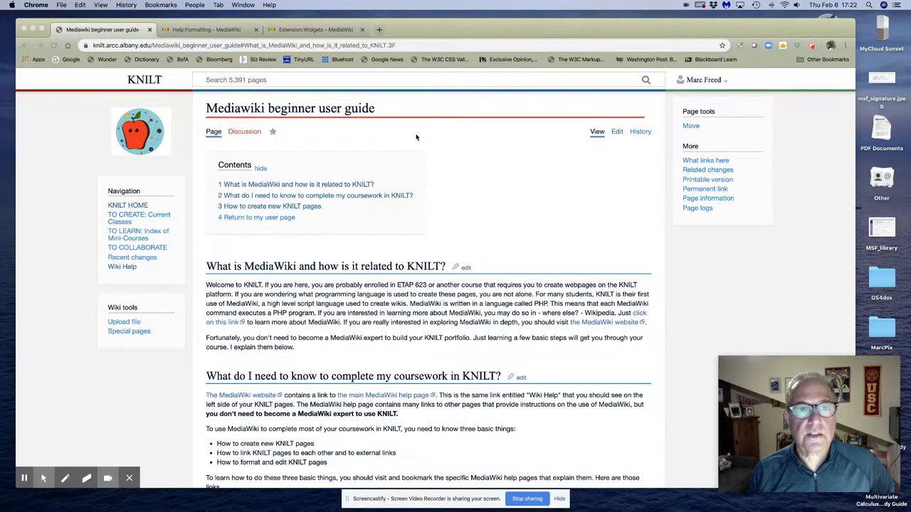
{"action": "mouse_move", "coordinate": [385, 134]}
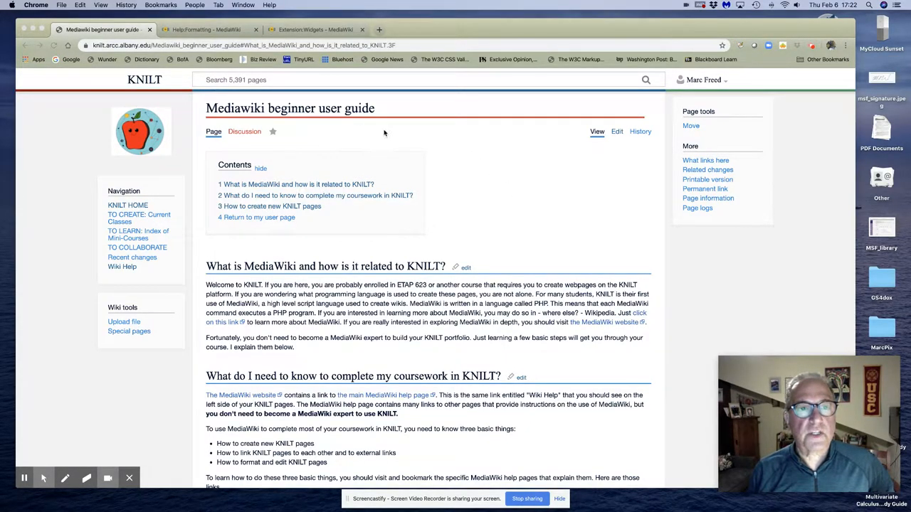
{"action": "mouse_move", "coordinate": [521, 153]}
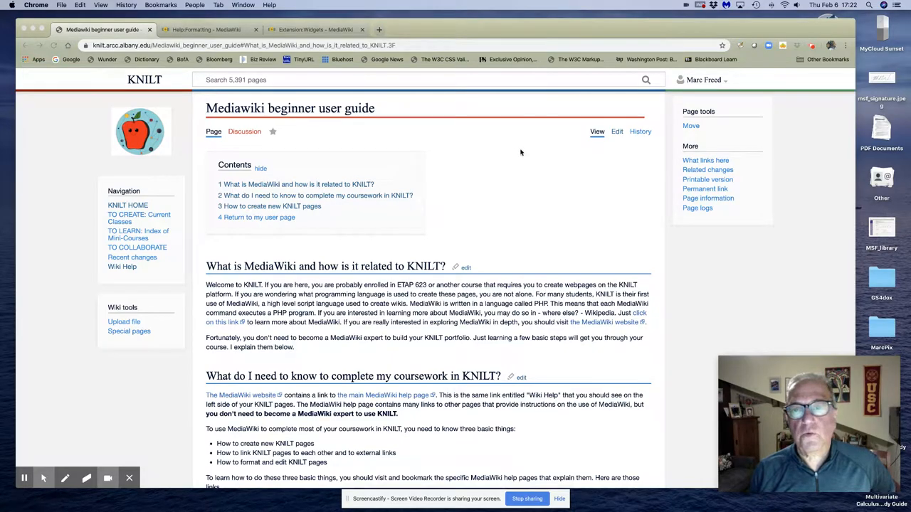
{"action": "mouse_move", "coordinate": [163, 81]}
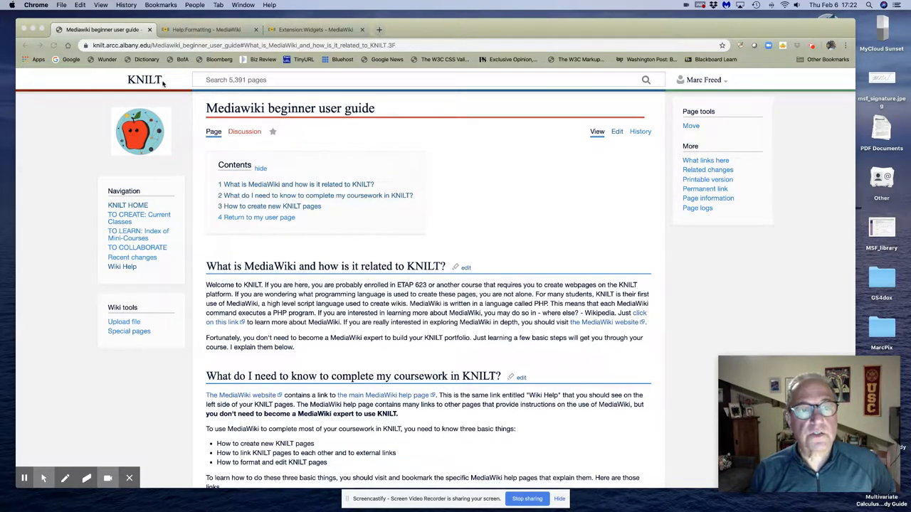
{"action": "mouse_move", "coordinate": [518, 188]}
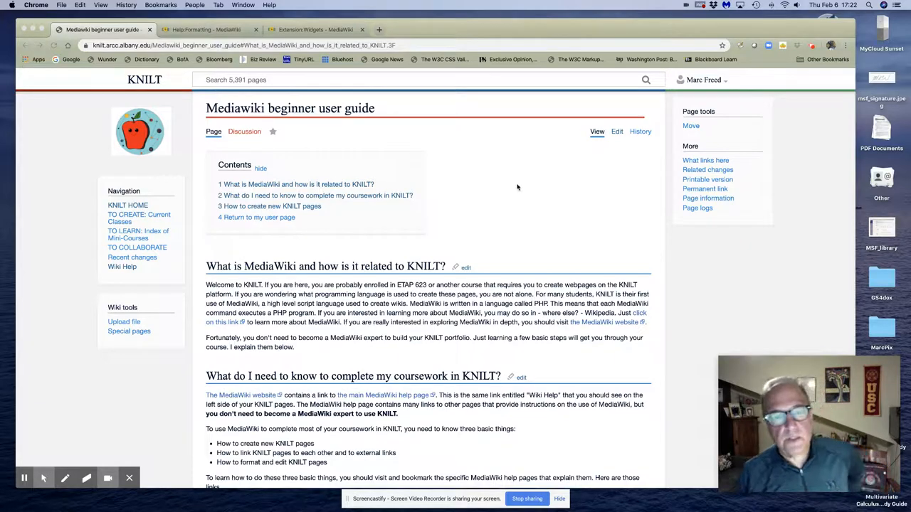
Step: Glance at the MediaWiki Help:Formatting page, then return to the KNILT beginner user guide
{"action": "scroll", "scroll_direction": "down", "scroll_amount": 3}
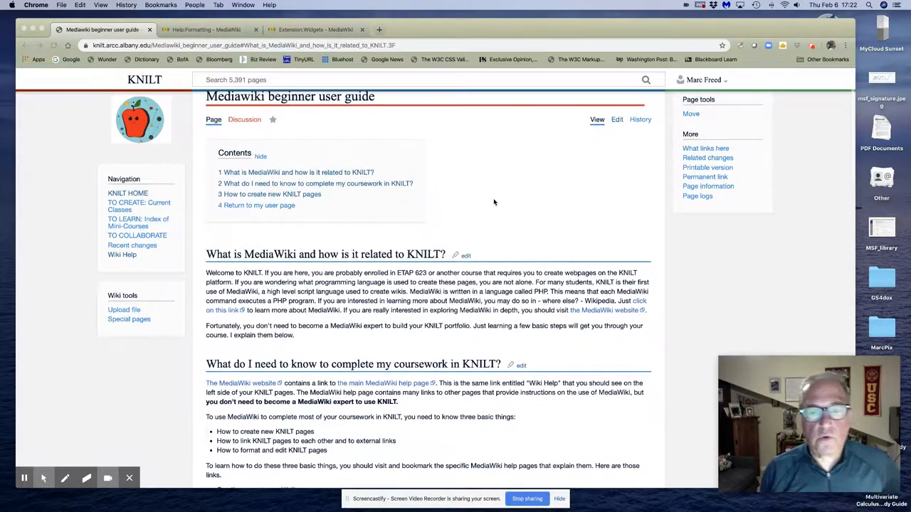
{"action": "scroll", "scroll_direction": "down", "scroll_amount": 3}
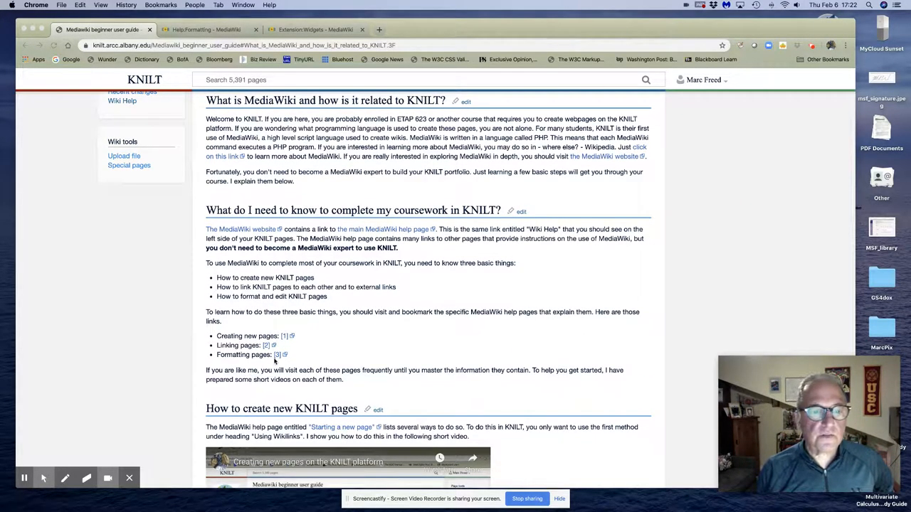
{"action": "mouse_move", "coordinate": [277, 358]}
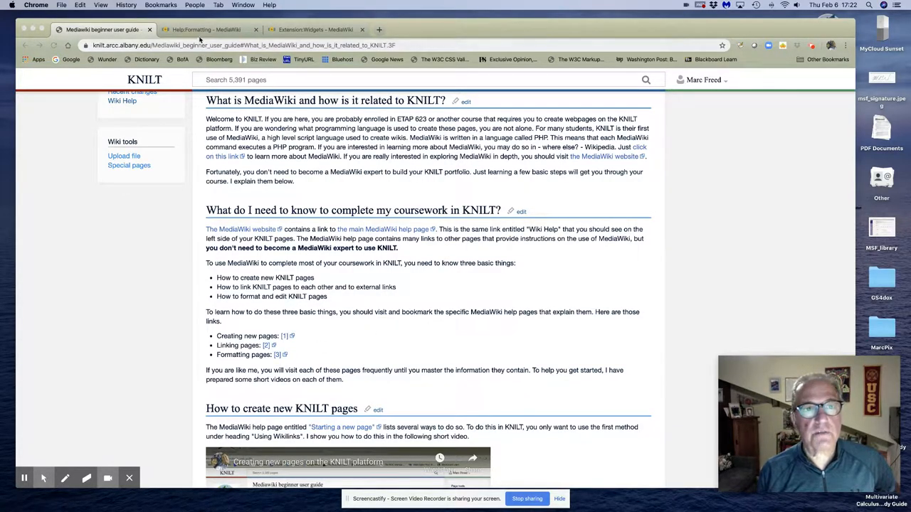
{"action": "left_click", "coordinate": [205, 29]}
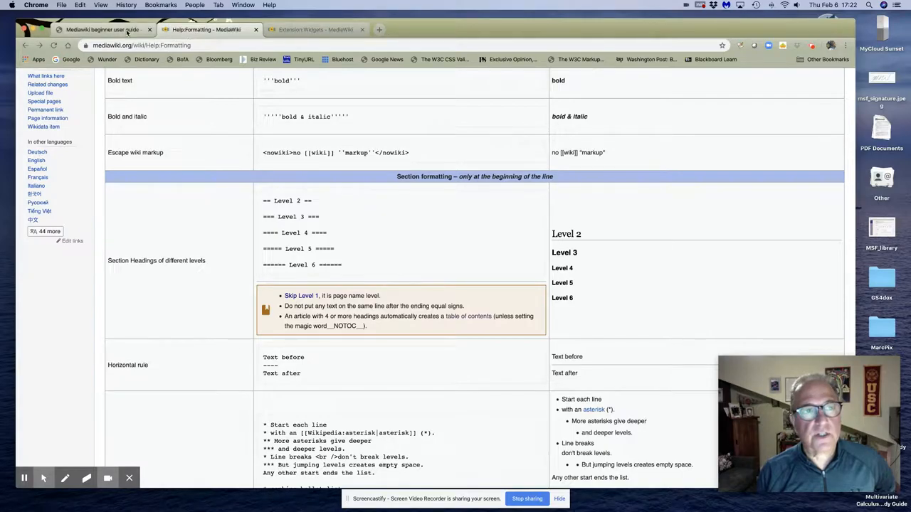
{"action": "left_click", "coordinate": [100, 28]}
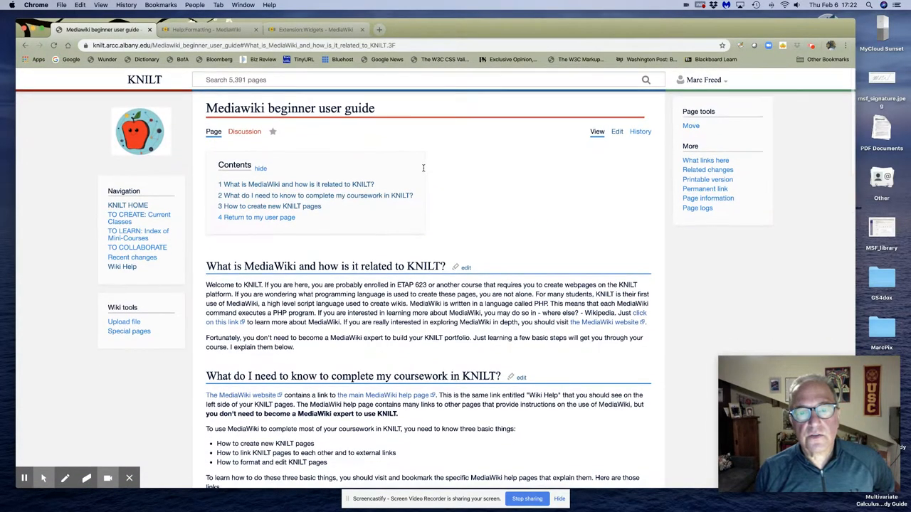
{"action": "mouse_move", "coordinate": [447, 214]}
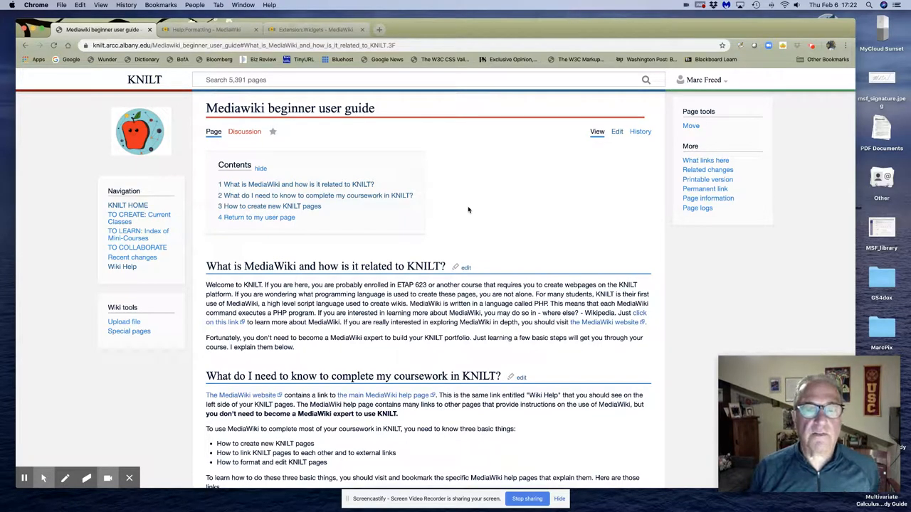
{"action": "mouse_move", "coordinate": [457, 228]}
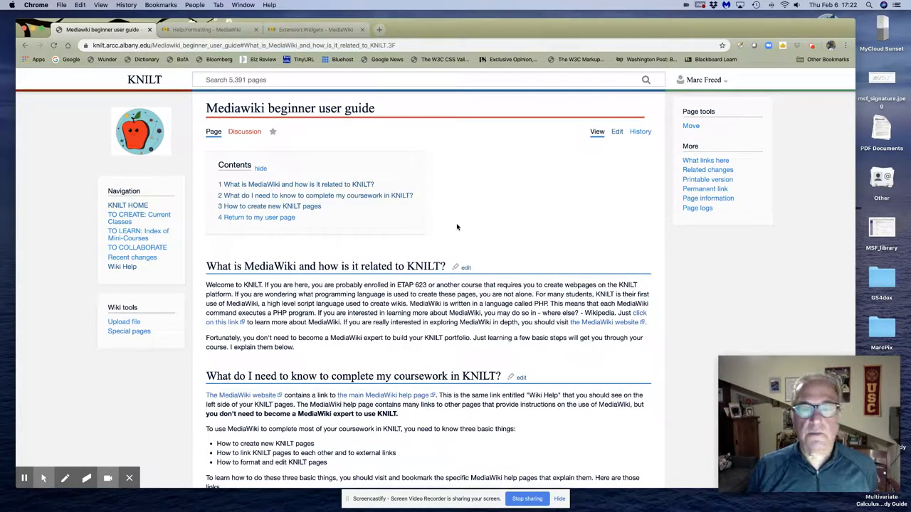
{"action": "mouse_move", "coordinate": [472, 267]}
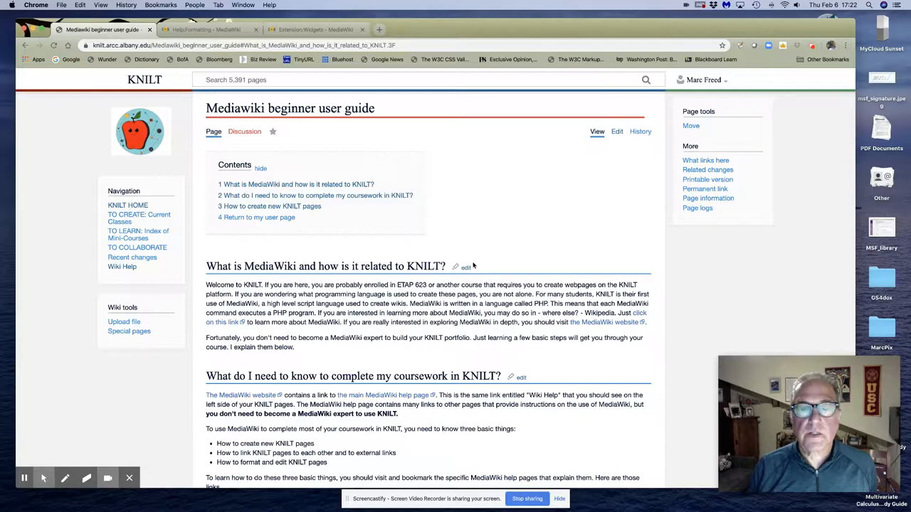
{"action": "mouse_move", "coordinate": [504, 208]}
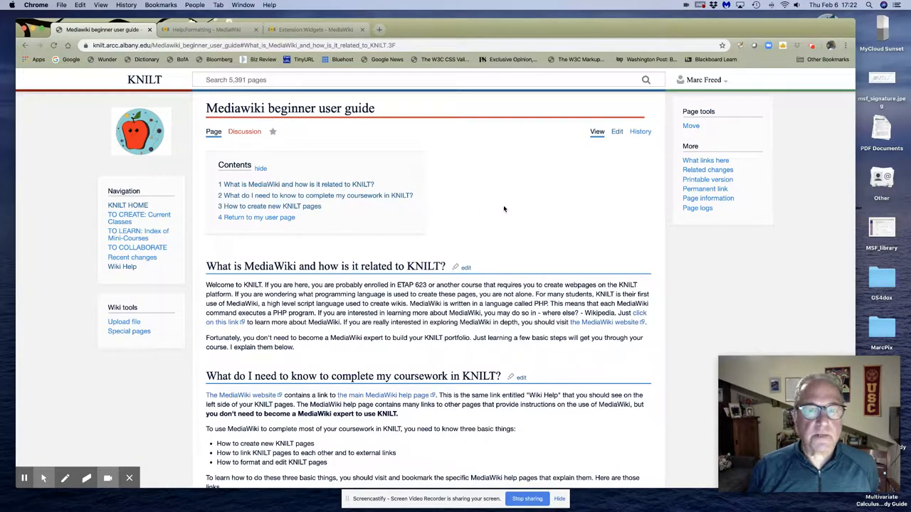
Step: Review the KNILT guide, then bring up Help:Formatting showing heading markup for levels 2-6
{"action": "scroll", "scroll_direction": "down", "scroll_amount": 3}
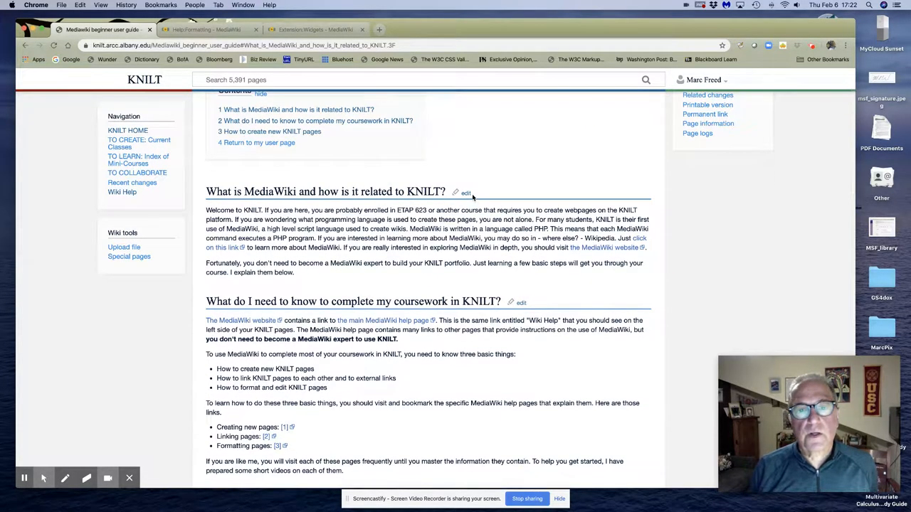
{"action": "scroll", "scroll_direction": "down", "scroll_amount": 3}
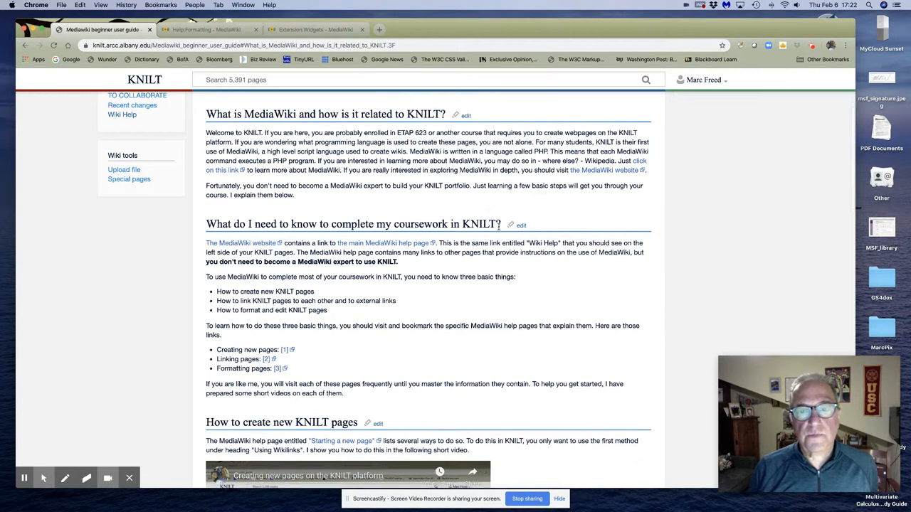
{"action": "scroll", "scroll_direction": "down", "scroll_amount": 3}
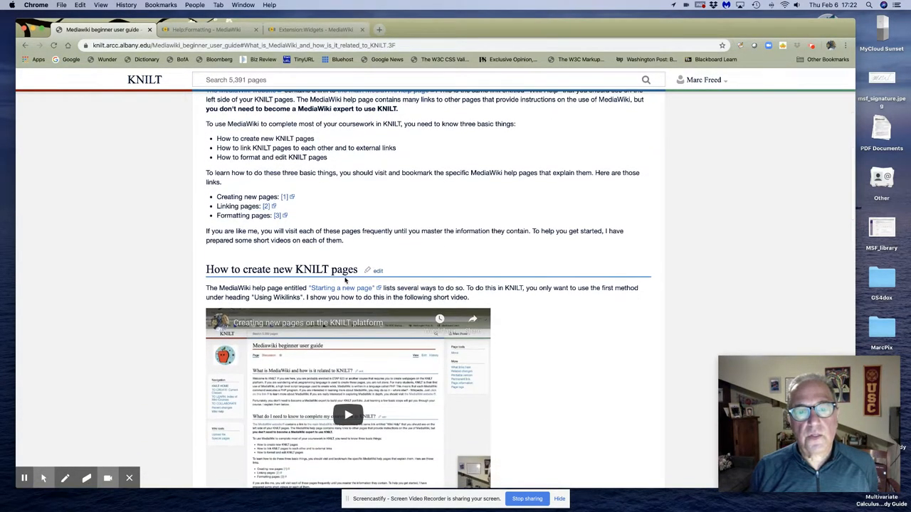
{"action": "scroll", "scroll_direction": "down", "scroll_amount": 3}
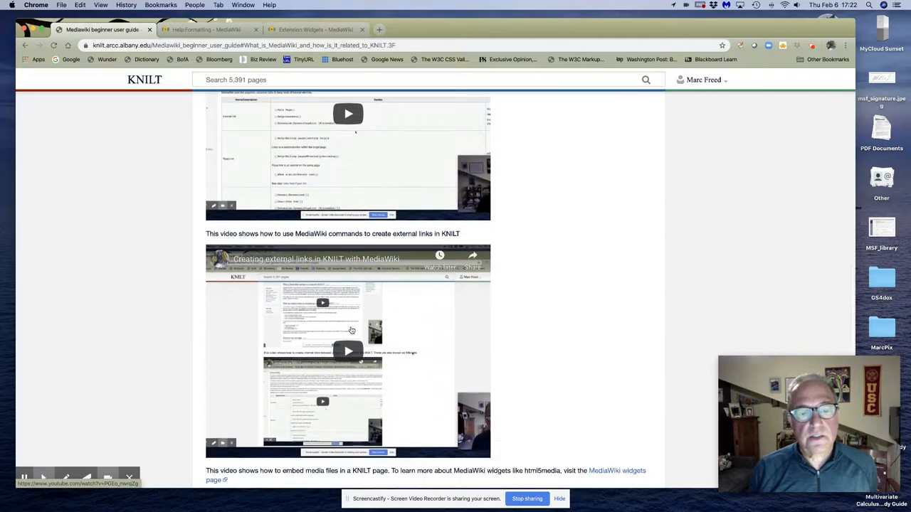
{"action": "scroll", "scroll_direction": "down", "scroll_amount": 3}
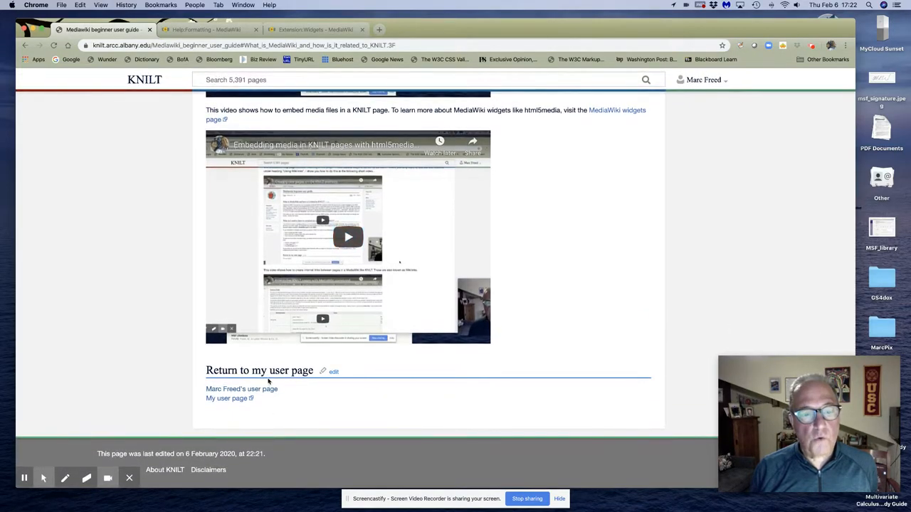
{"action": "scroll", "scroll_direction": "up", "scroll_amount": 3}
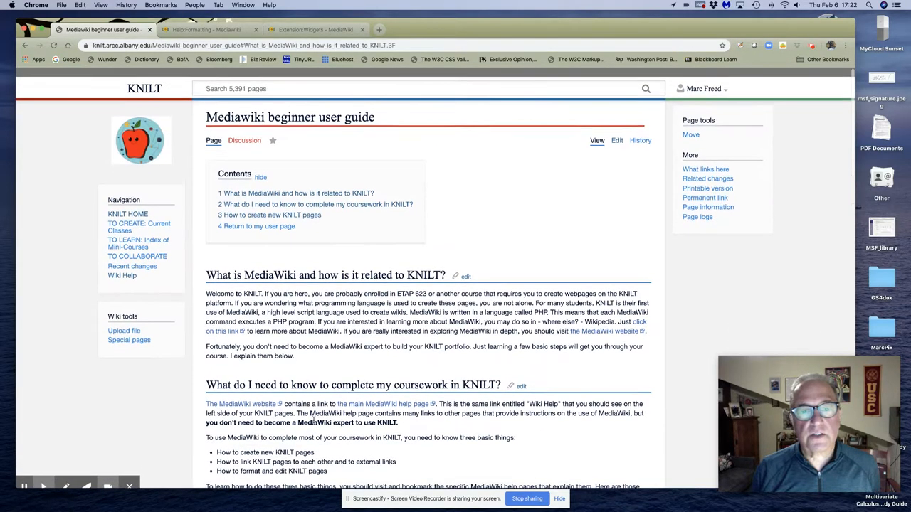
{"action": "scroll", "scroll_direction": "up", "scroll_amount": 3}
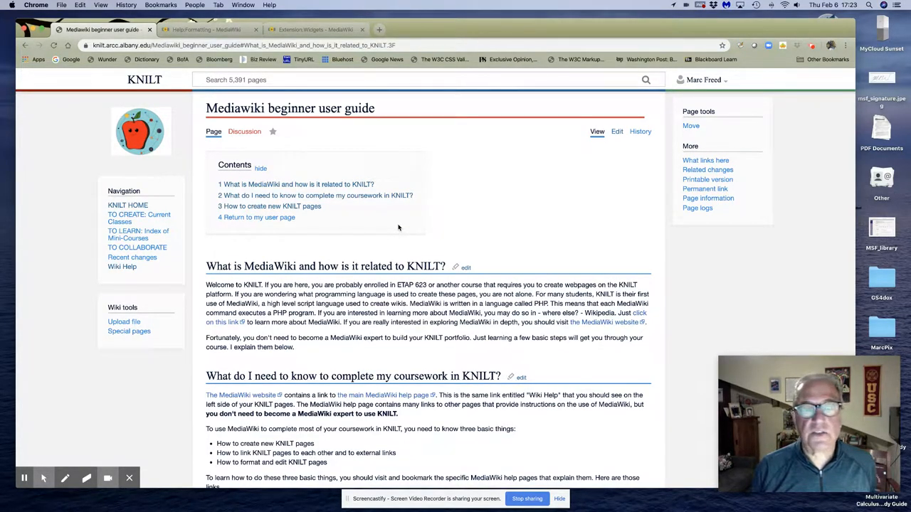
{"action": "left_click", "coordinate": [206, 28]}
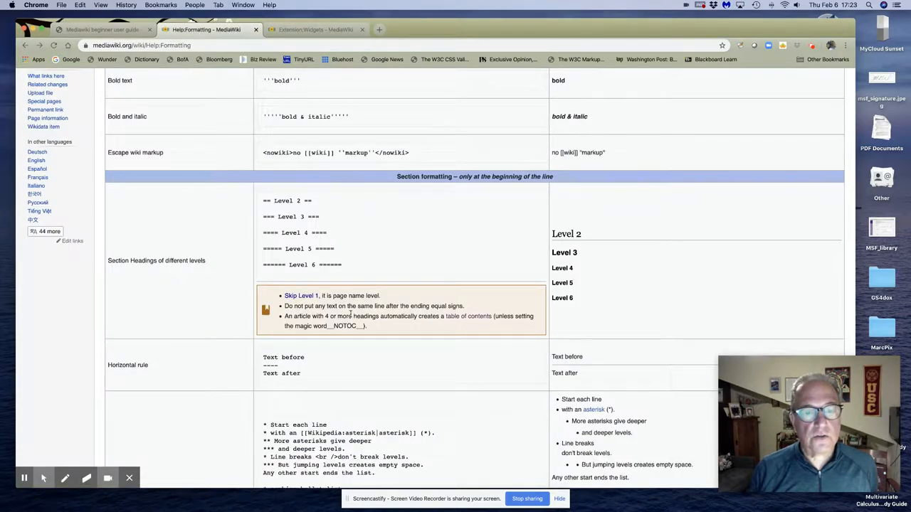
{"action": "mouse_move", "coordinate": [468, 316]}
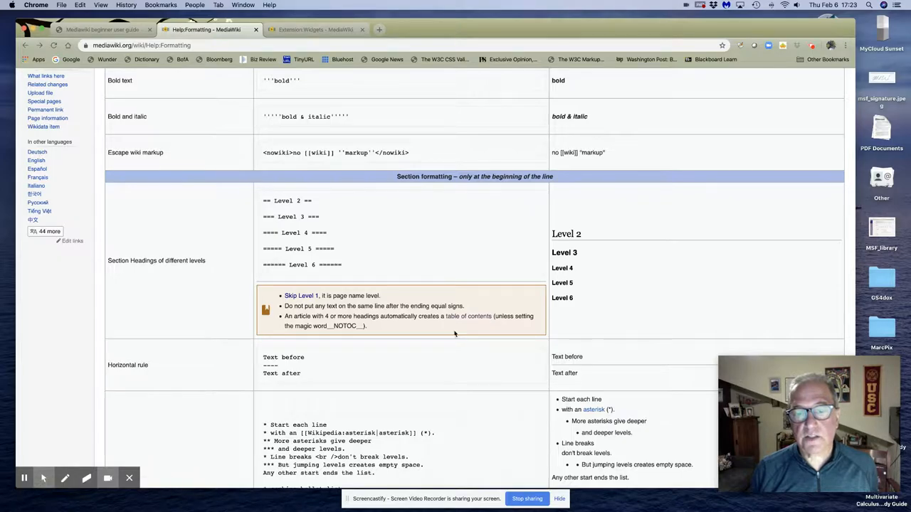
{"action": "mouse_move", "coordinate": [467, 316]}
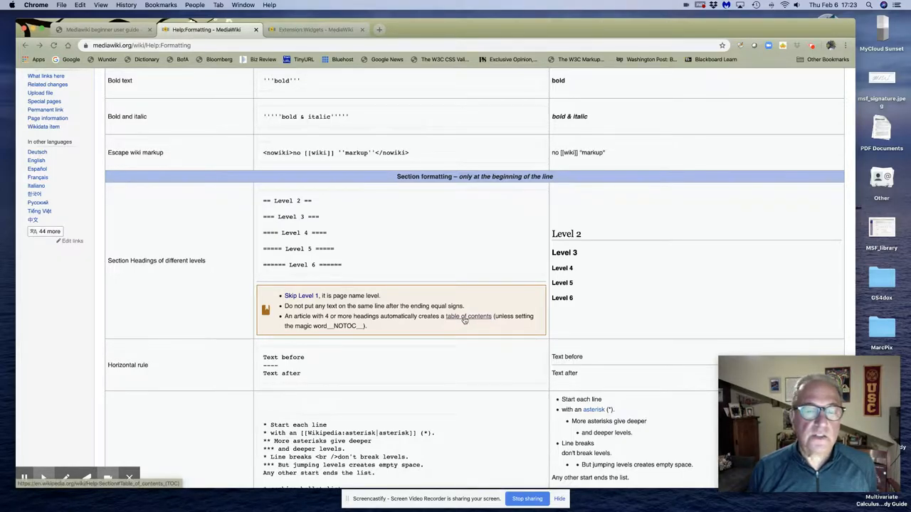
{"action": "mouse_move", "coordinate": [464, 322]}
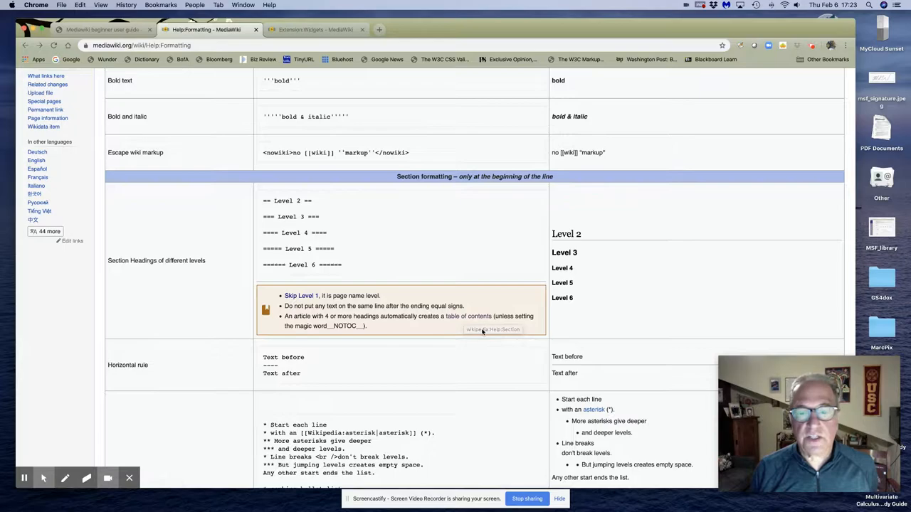
{"action": "mouse_move", "coordinate": [242, 161]}
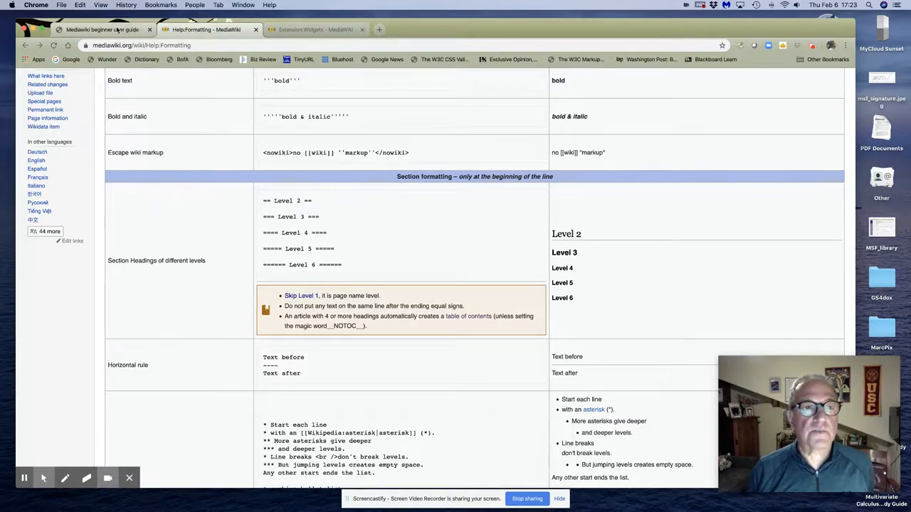
Step: Back on the KNILT guide, edit the 'What do I need to know to complete my coursework' section
{"action": "left_click", "coordinate": [103, 29]}
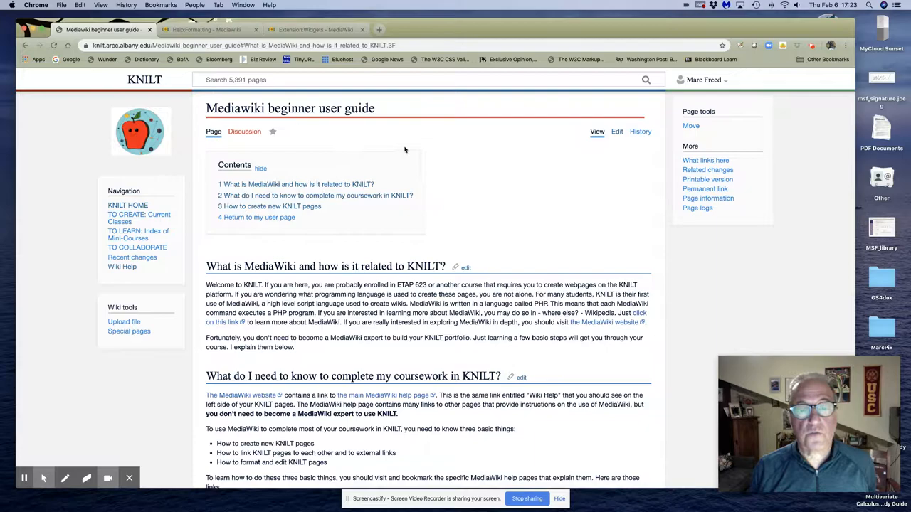
{"action": "mouse_move", "coordinate": [349, 142]}
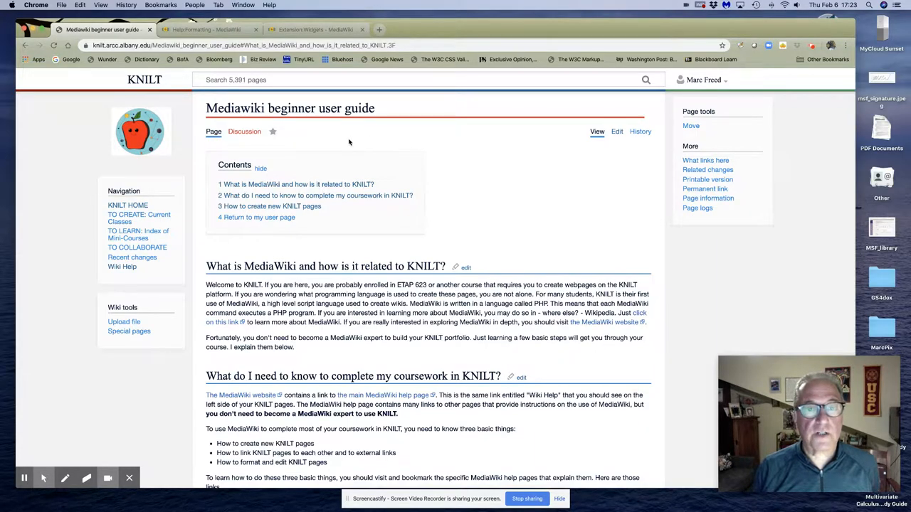
{"action": "mouse_move", "coordinate": [421, 157]}
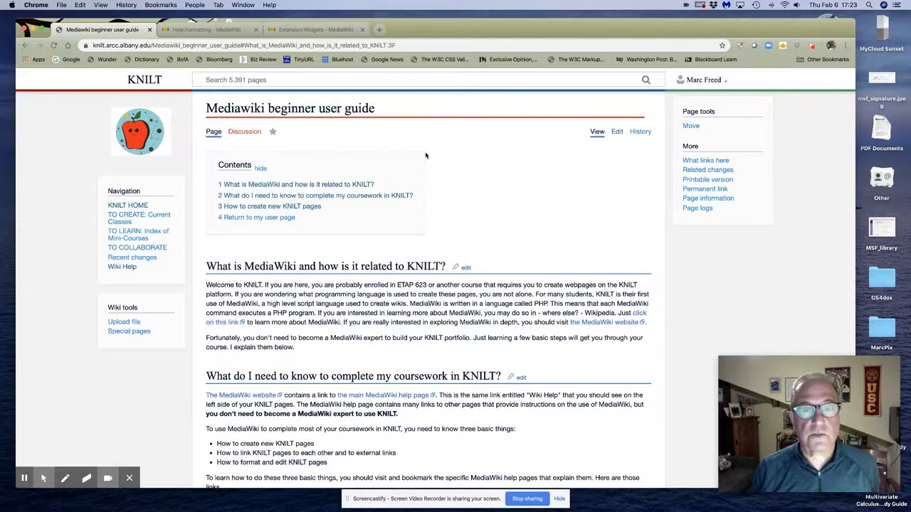
{"action": "mouse_move", "coordinate": [441, 170]}
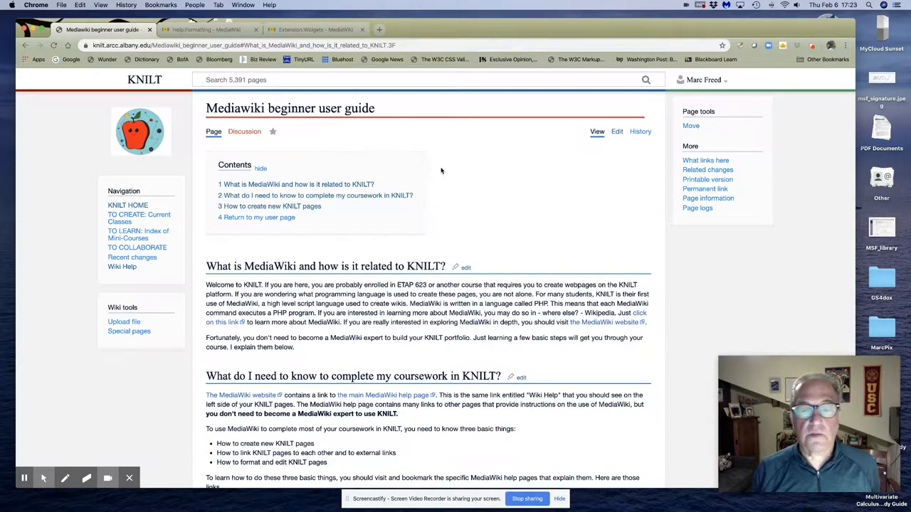
{"action": "mouse_move", "coordinate": [430, 185]}
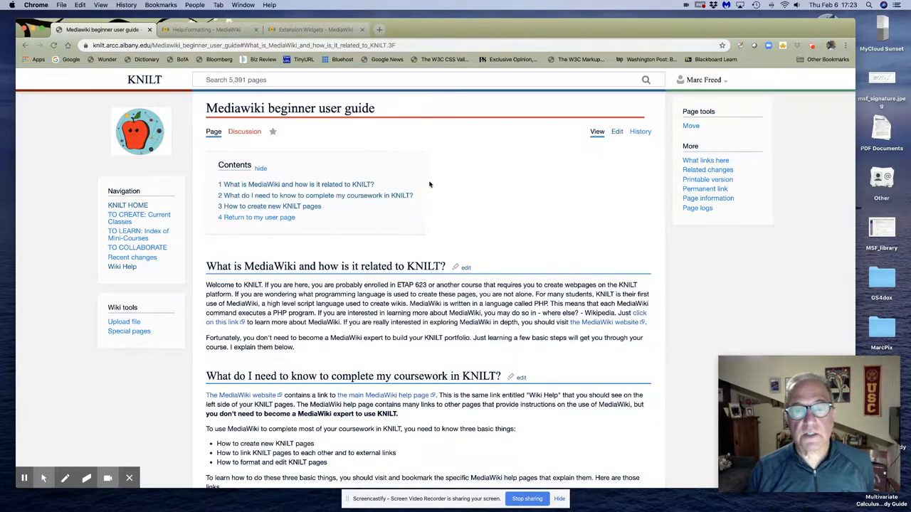
{"action": "mouse_move", "coordinate": [457, 222]}
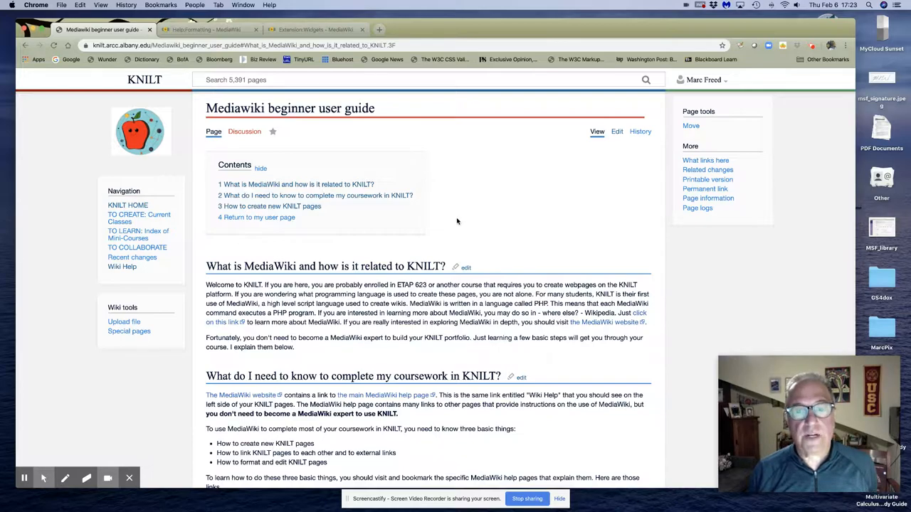
{"action": "scroll", "scroll_direction": "down", "scroll_amount": 3}
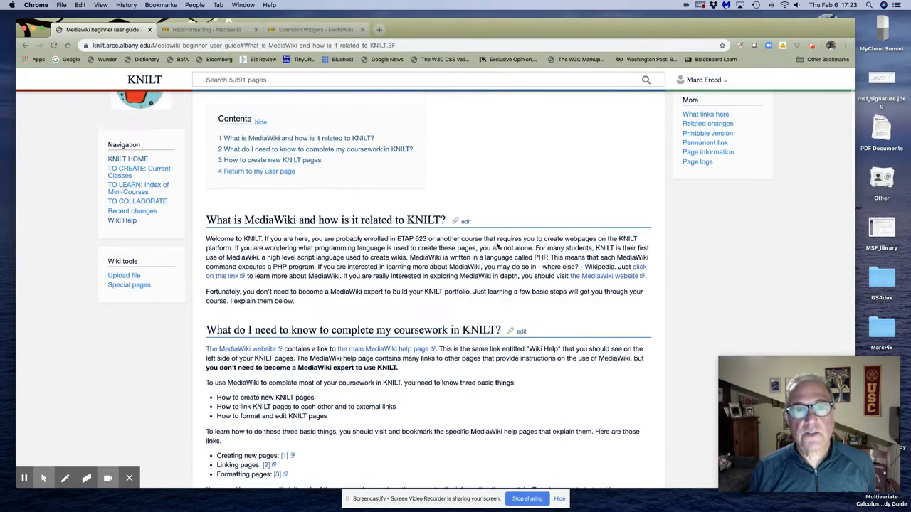
{"action": "scroll", "scroll_direction": "up", "scroll_amount": 3}
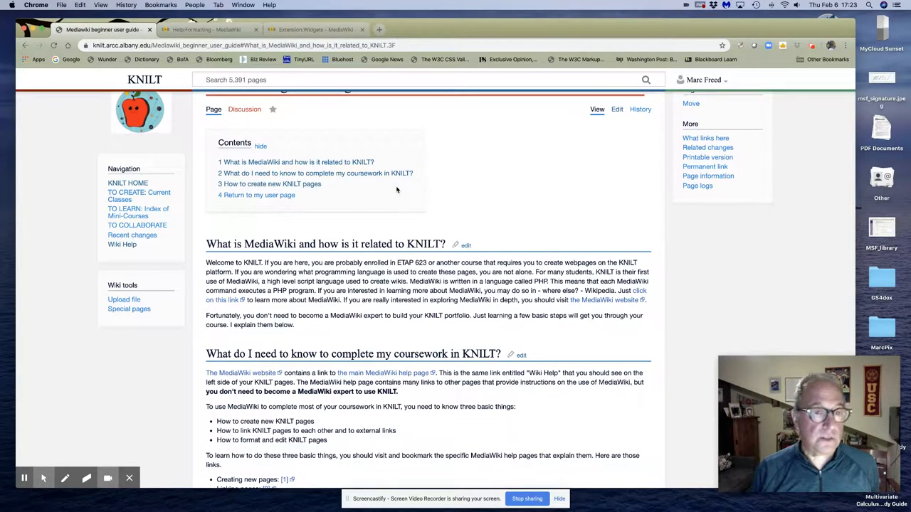
{"action": "mouse_move", "coordinate": [530, 358]}
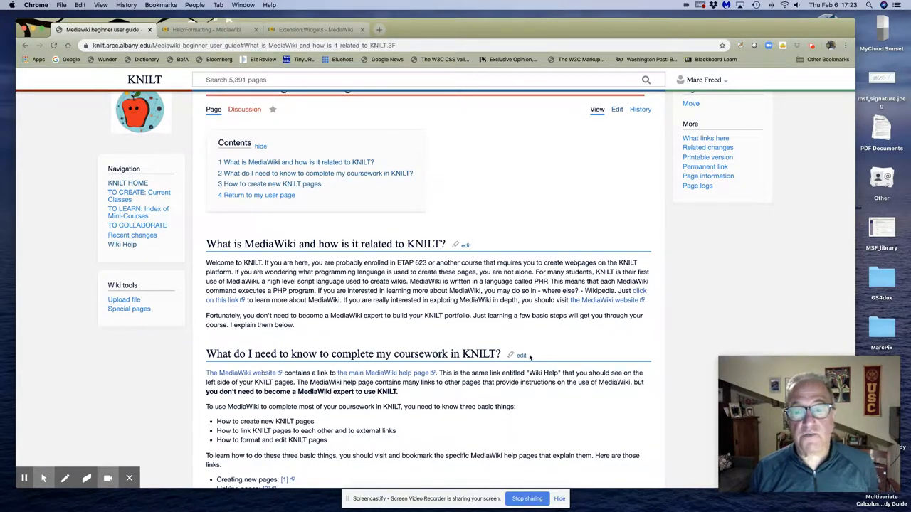
{"action": "left_click", "coordinate": [521, 354]}
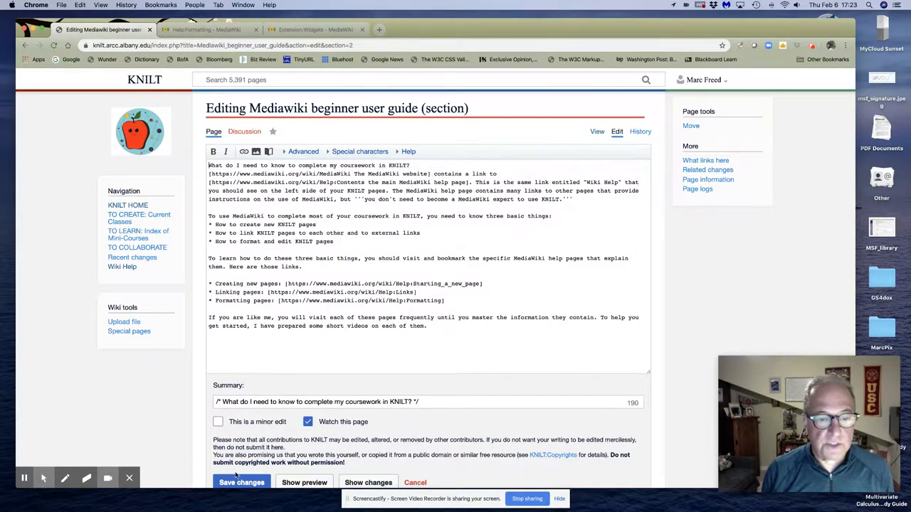
Step: Save the coursework section with its == heading markers removed, making it plain paragraph text
{"action": "left_click", "coordinate": [242, 482]}
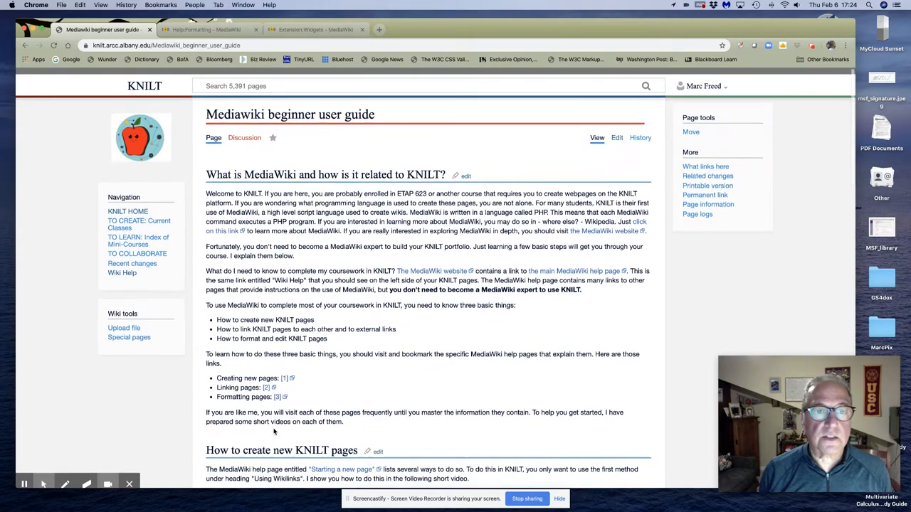
{"action": "scroll", "scroll_direction": "up", "scroll_amount": 3}
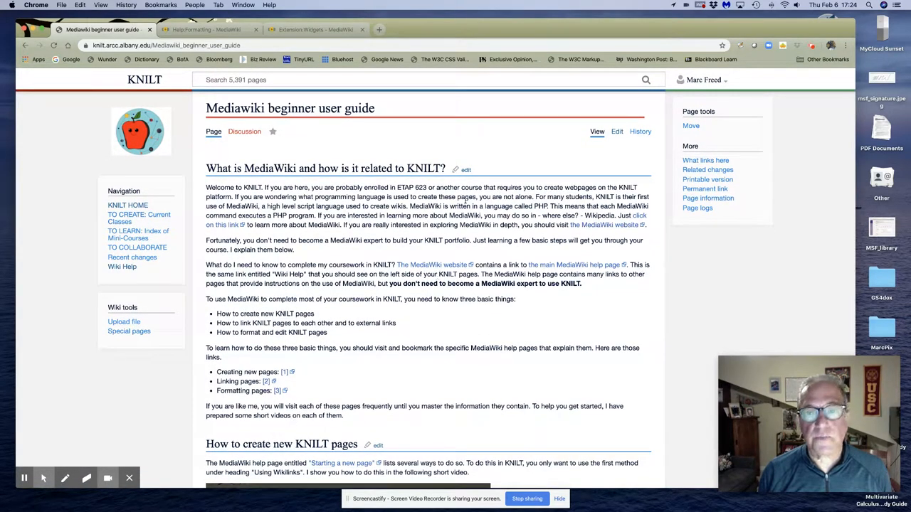
{"action": "left_click", "coordinate": [206, 29]}
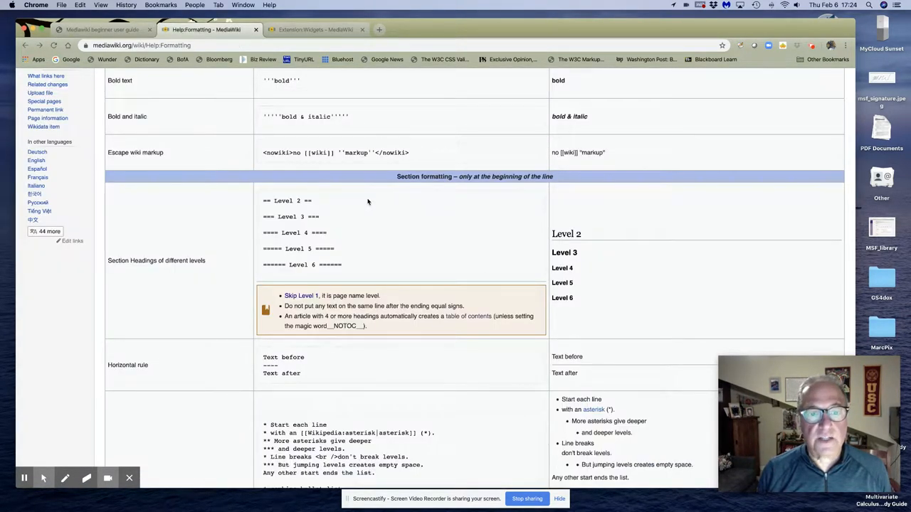
{"action": "mouse_move", "coordinate": [392, 295]}
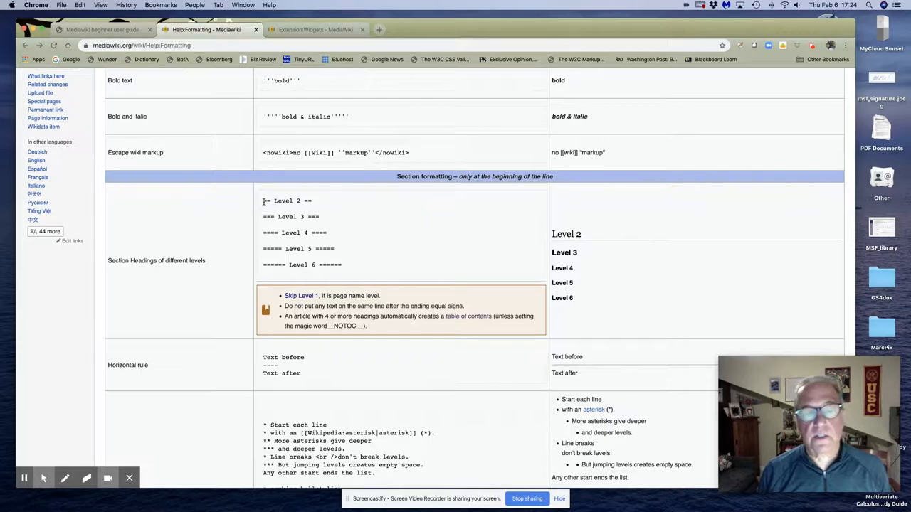
{"action": "mouse_move", "coordinate": [264, 202]}
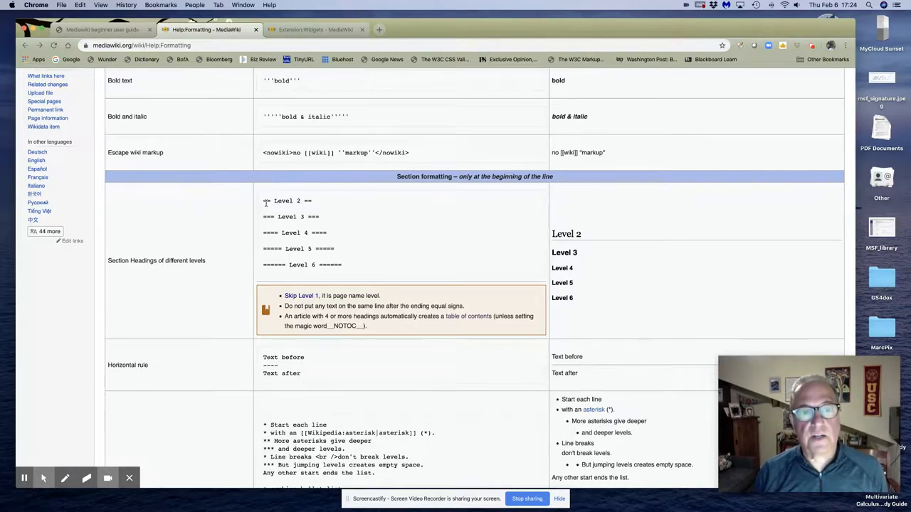
{"action": "left_click", "coordinate": [100, 29]}
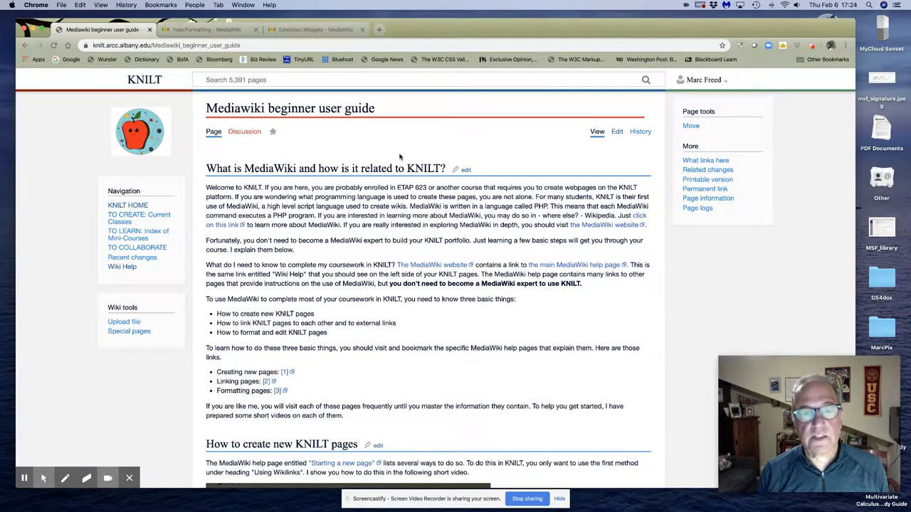
Step: Add __TOC__ at the top of the guide page source and save, forcing a contents box
{"action": "left_click", "coordinate": [616, 131]}
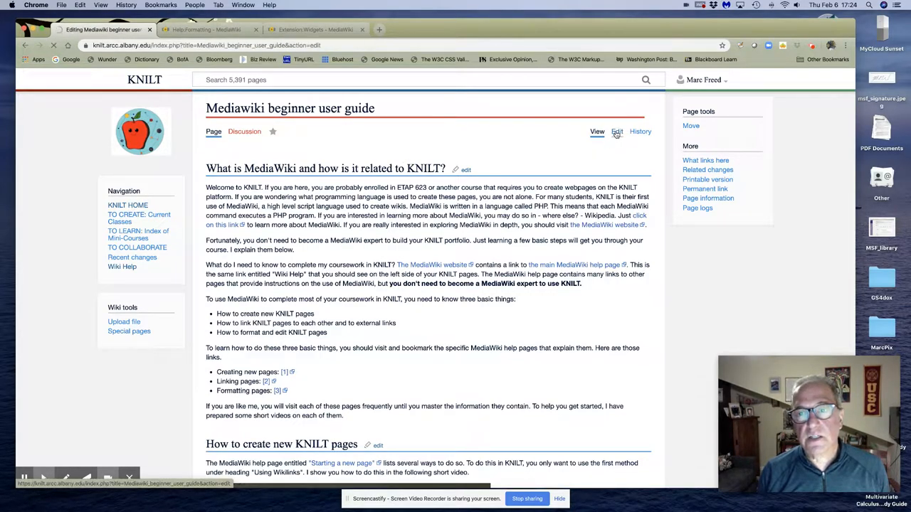
{"action": "left_click", "coordinate": [616, 131]}
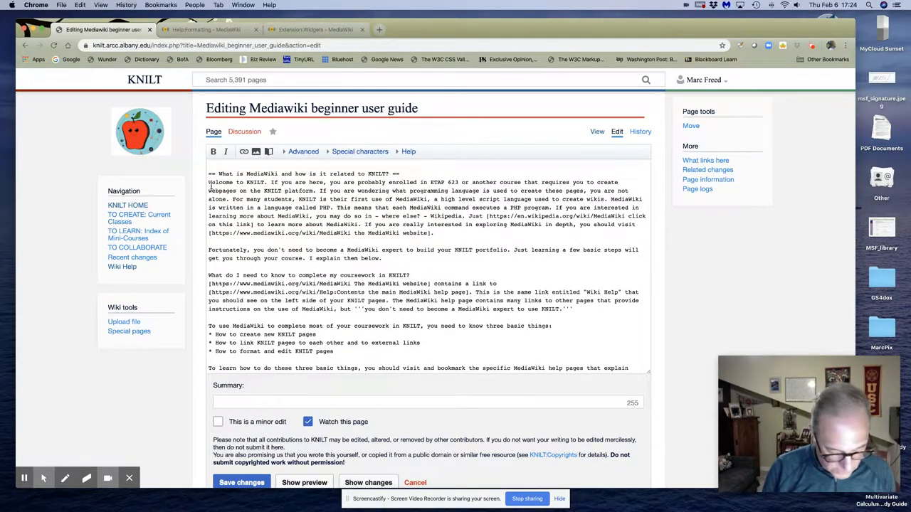
{"action": "type", "text": "__T"}
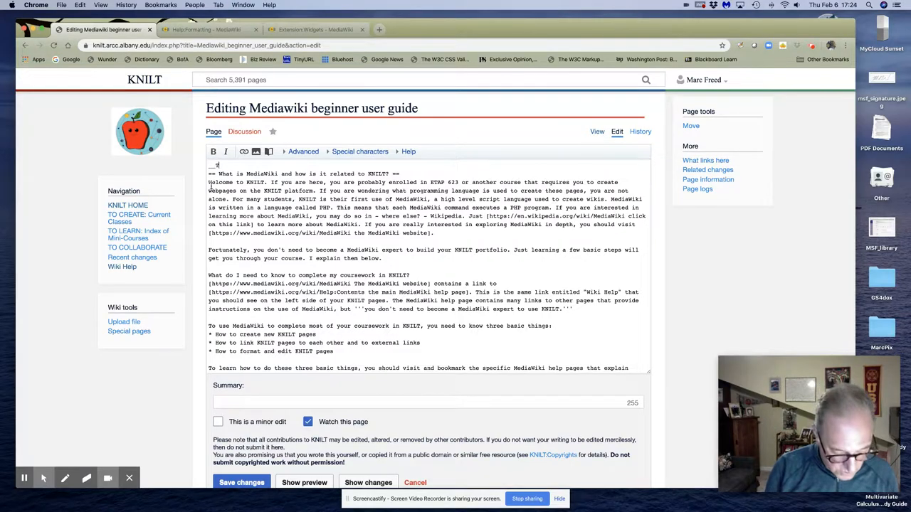
{"action": "type", "text": "OC__"}
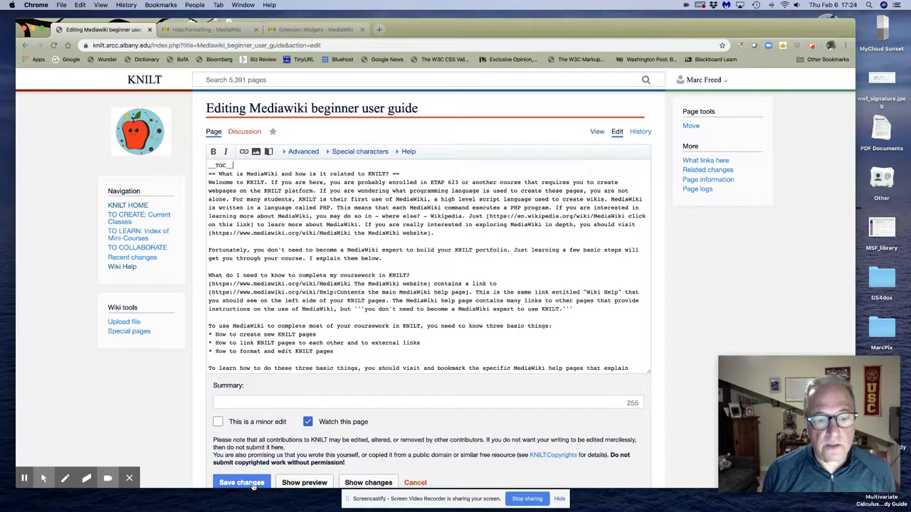
{"action": "left_click", "coordinate": [242, 482]}
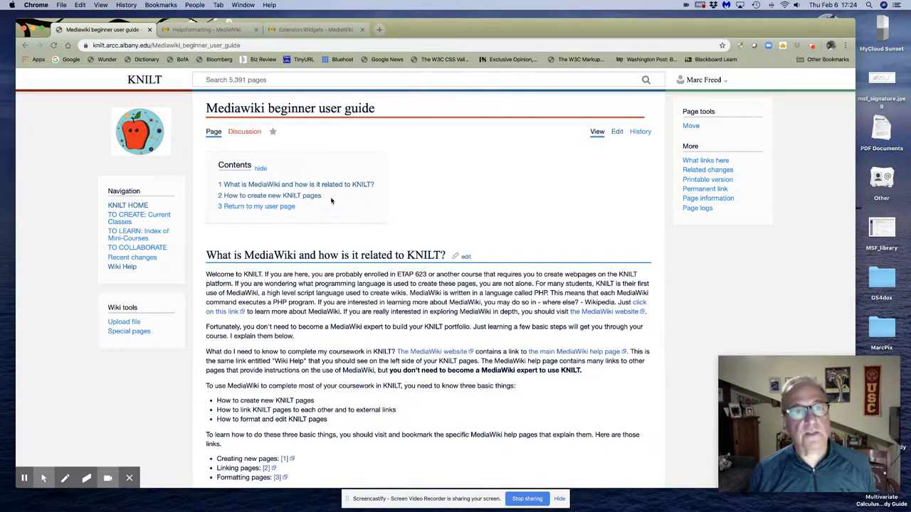
{"action": "mouse_move", "coordinate": [416, 199]}
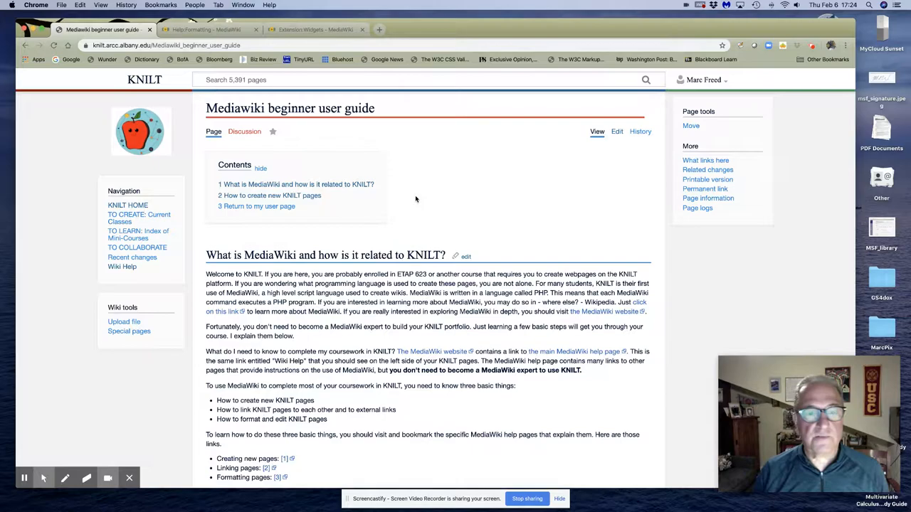
{"action": "mouse_move", "coordinate": [467, 258]}
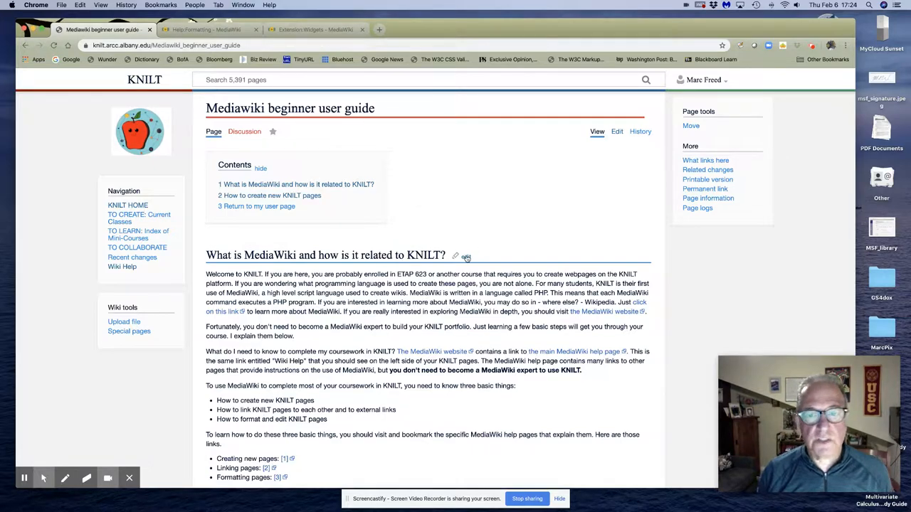
Step: Restore the == markers around the coursework heading in the first section and save
{"action": "left_click", "coordinate": [455, 256]}
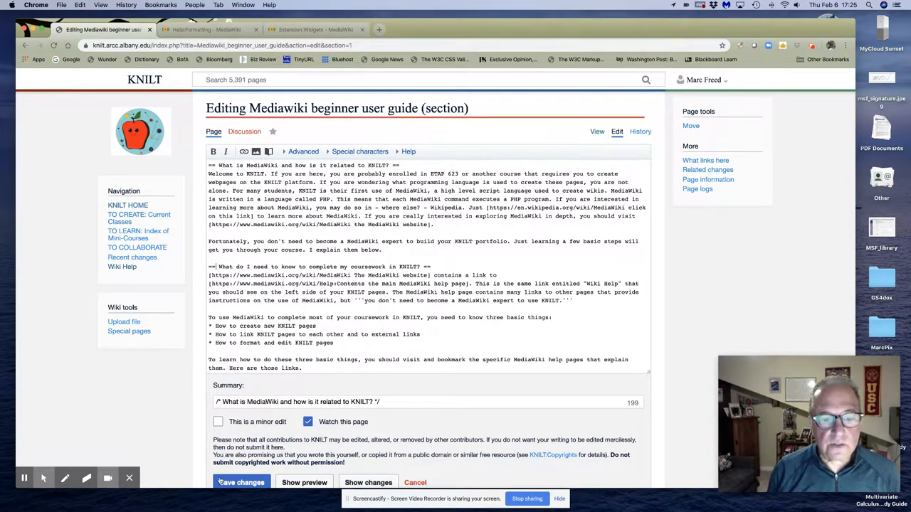
{"action": "left_click", "coordinate": [242, 482]}
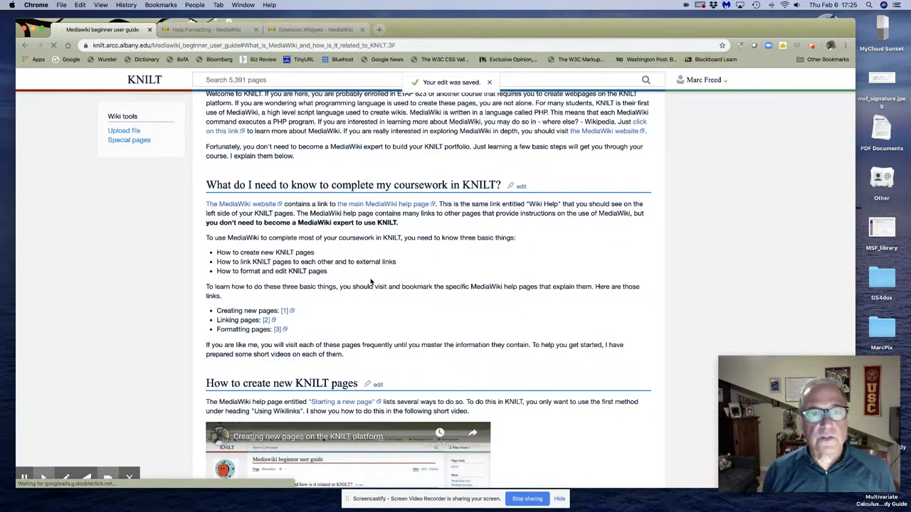
{"action": "scroll", "scroll_direction": "up", "scroll_amount": 3}
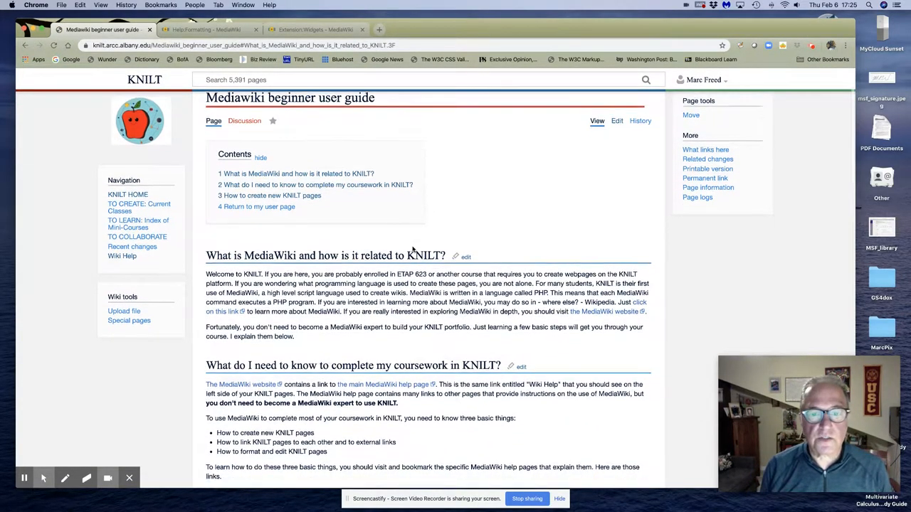
{"action": "scroll", "scroll_direction": "down", "scroll_amount": 3}
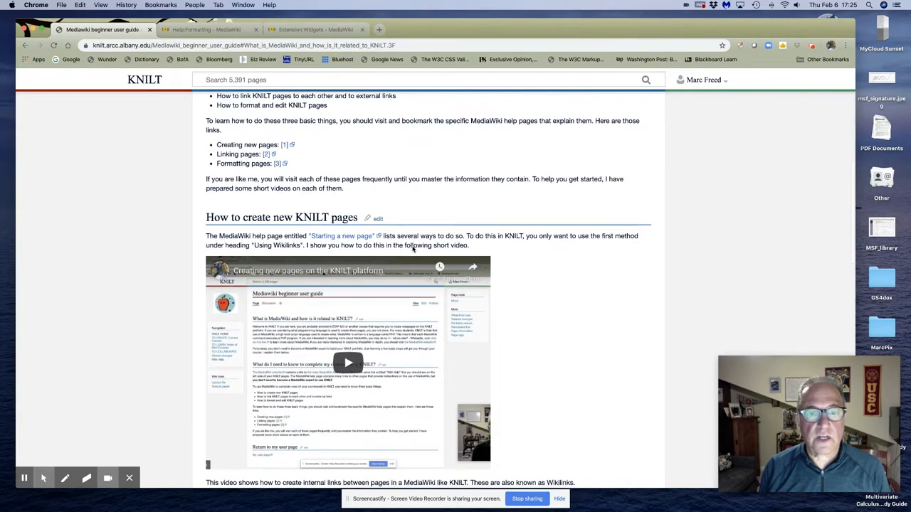
{"action": "mouse_move", "coordinate": [539, 251]}
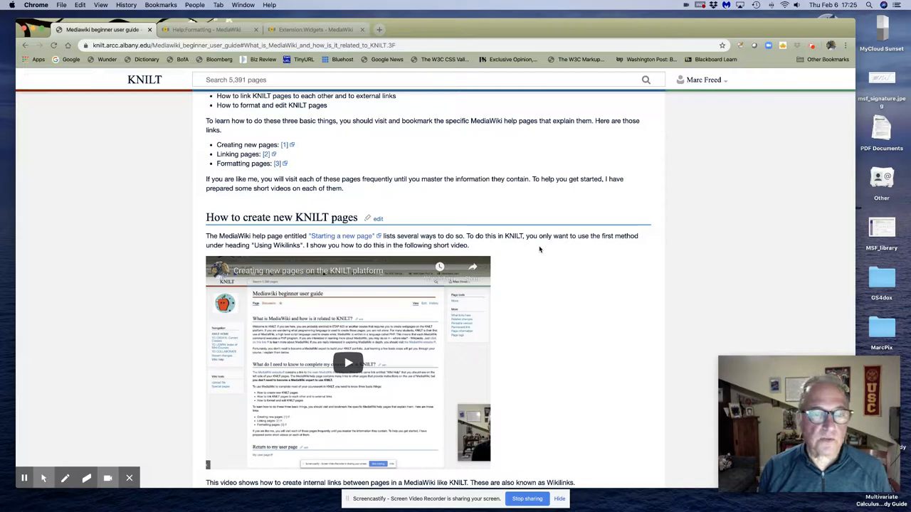
{"action": "scroll", "scroll_direction": "down", "scroll_amount": 3}
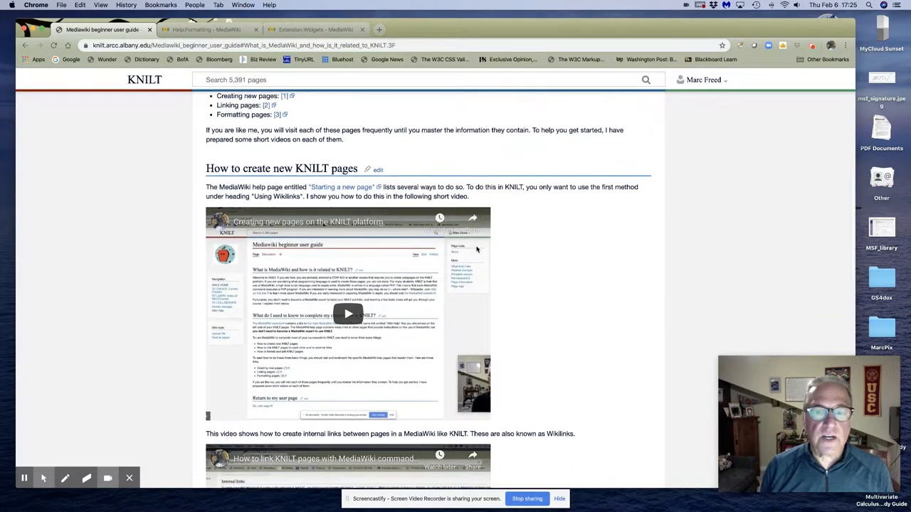
{"action": "scroll", "scroll_direction": "down", "scroll_amount": 3}
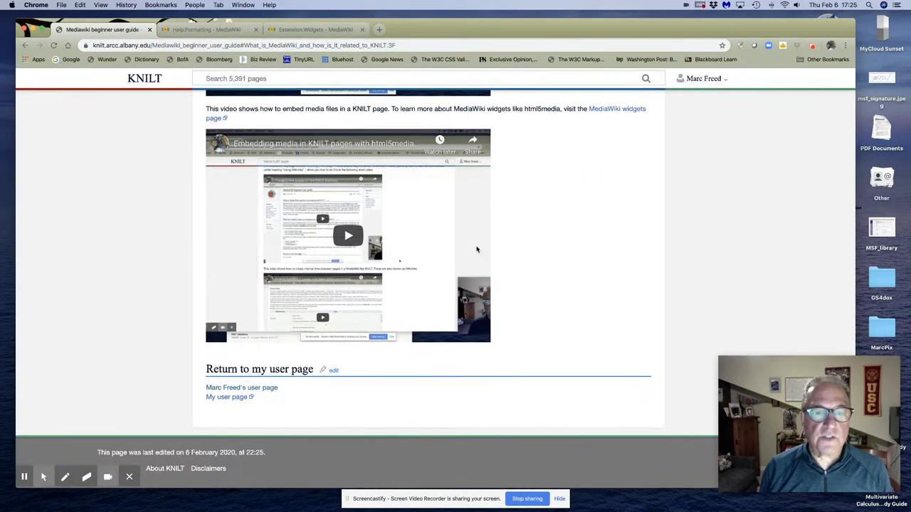
{"action": "scroll", "scroll_direction": "up", "scroll_amount": 3}
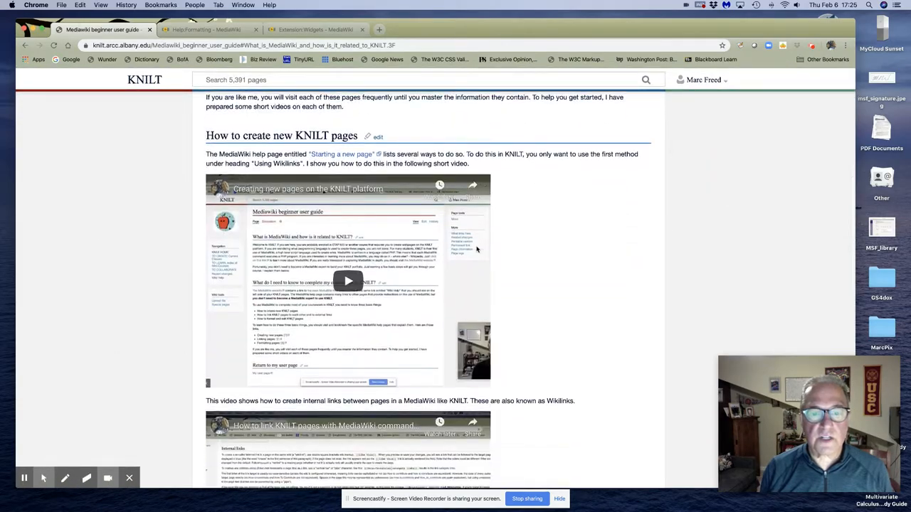
{"action": "scroll", "scroll_direction": "up", "scroll_amount": 3}
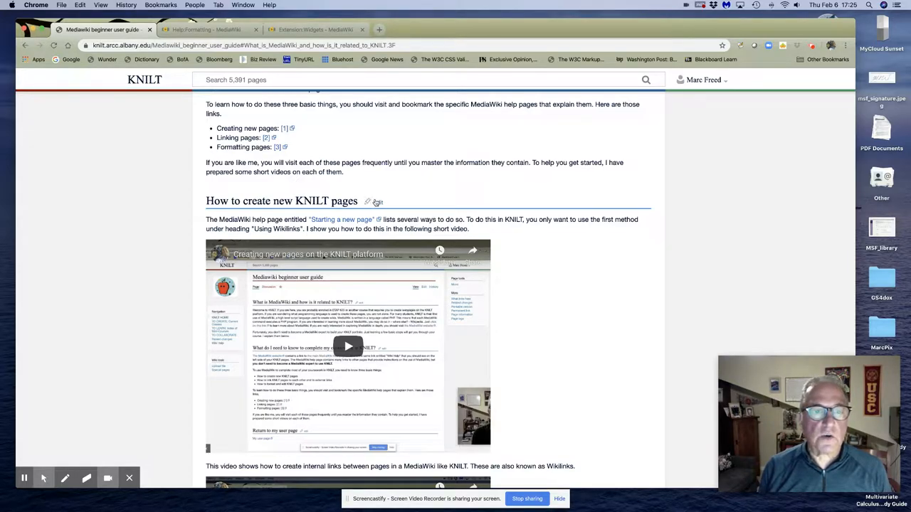
{"action": "mouse_move", "coordinate": [381, 202]}
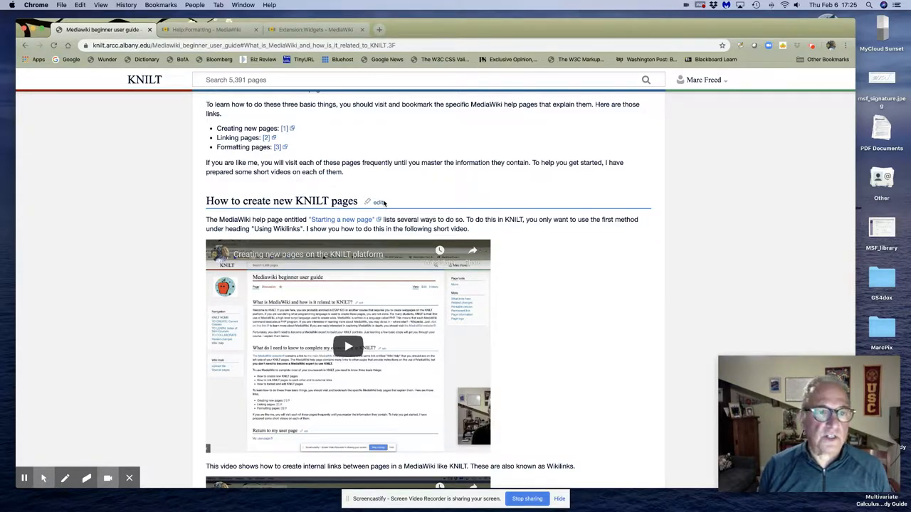
Step: Add '== User guide videos ==' above 'How to create new KNILT pages', demote it to level 3, and save
{"action": "left_click", "coordinate": [379, 202]}
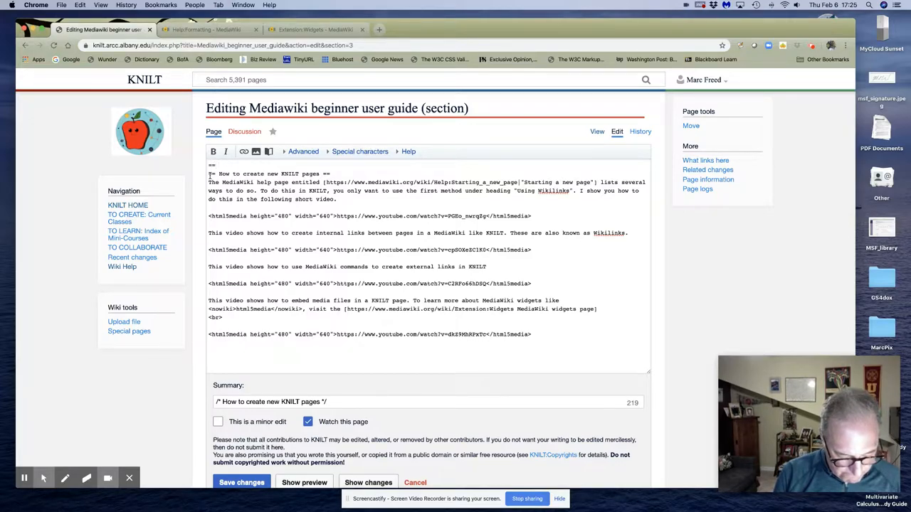
{"action": "type", "text": "User u"}
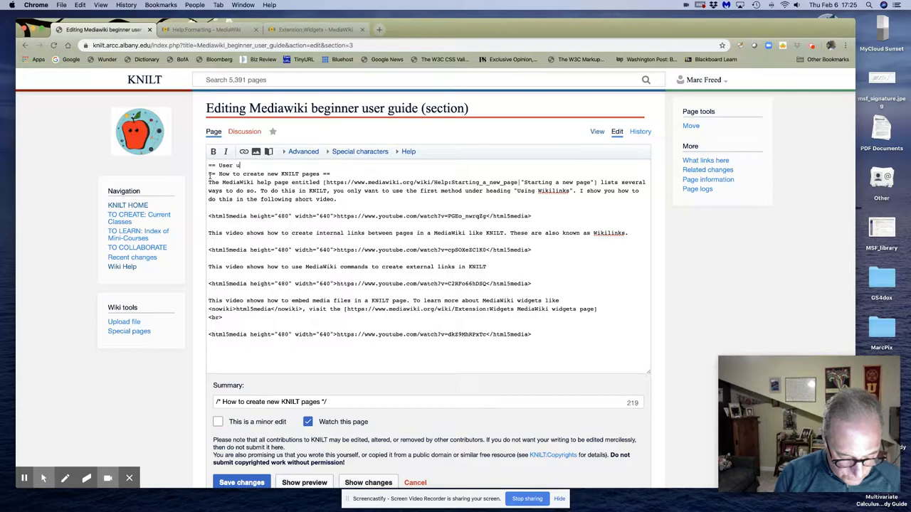
{"action": "type", "text": "uide vid"}
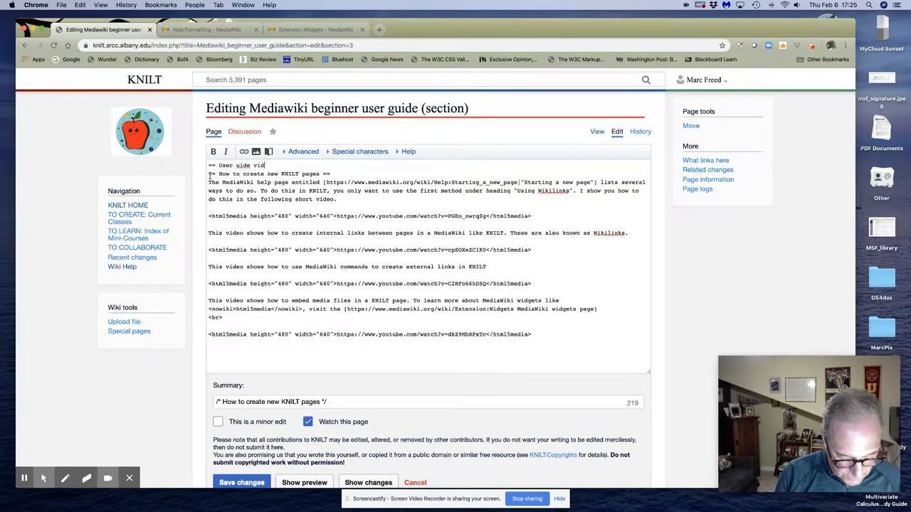
{"action": "type", "text": "eos =="}
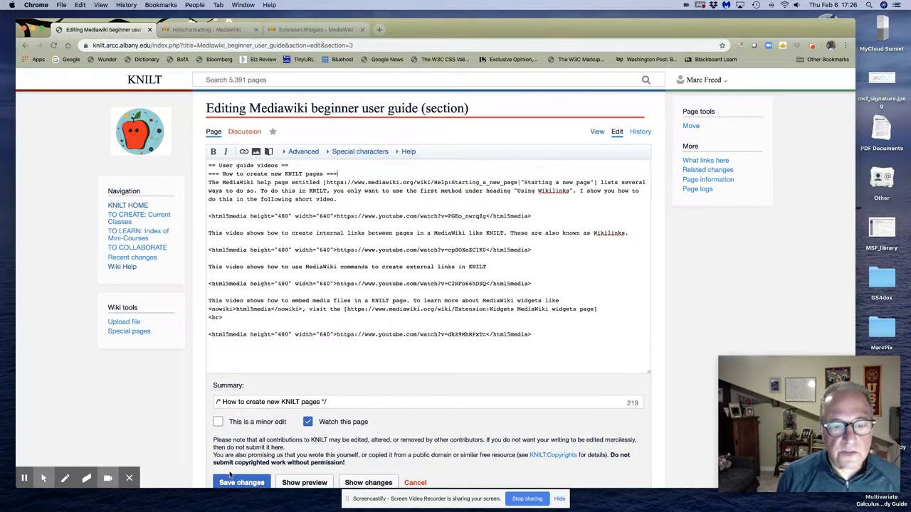
{"action": "left_click", "coordinate": [242, 482]}
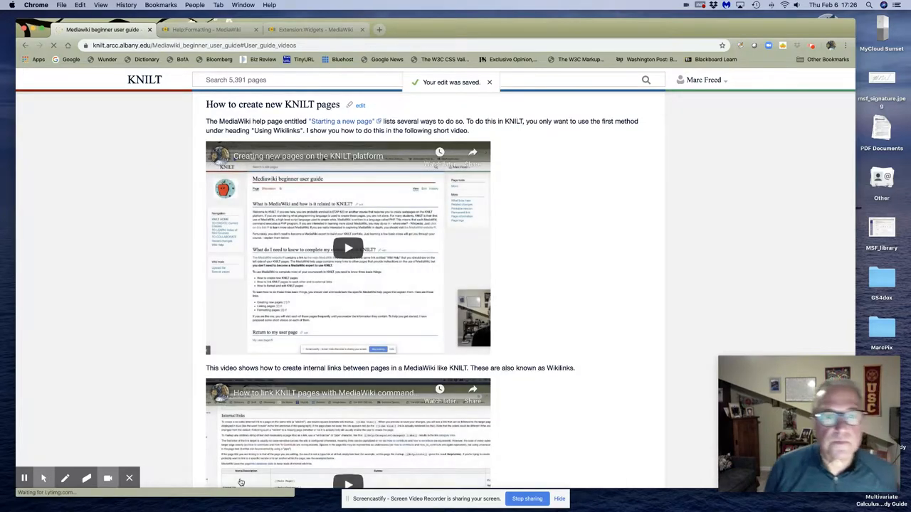
Step: Reopen the section editor and add a '=== Creating Wikilinks ===' level-3 heading after its video
{"action": "scroll", "scroll_direction": "up", "scroll_amount": 3}
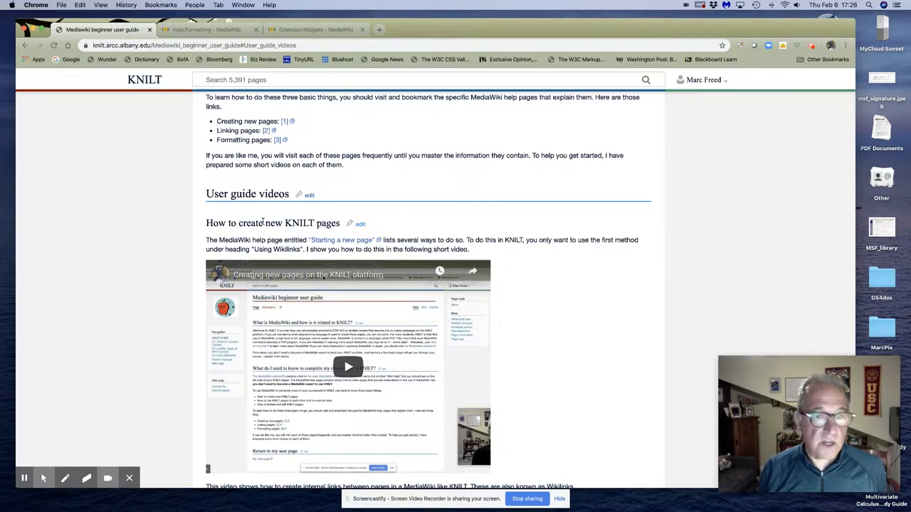
{"action": "scroll", "scroll_direction": "up", "scroll_amount": 3}
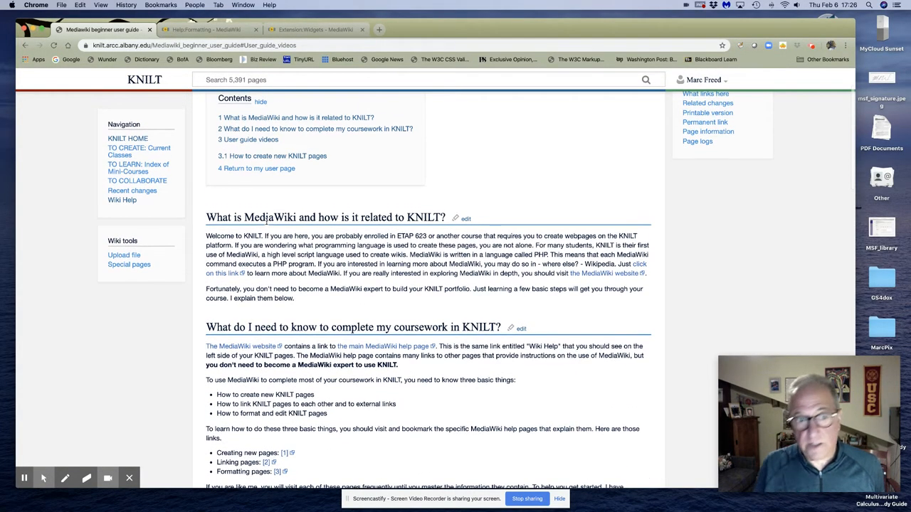
{"action": "scroll", "scroll_direction": "up", "scroll_amount": 3}
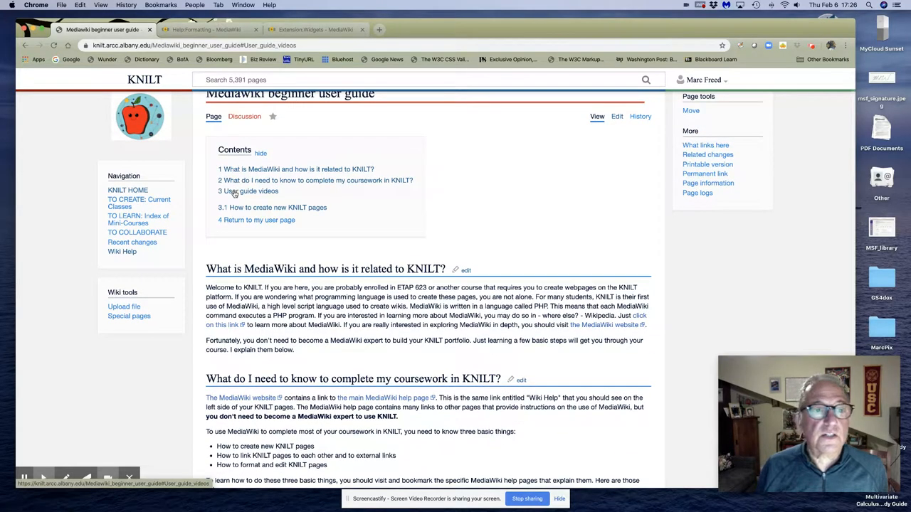
{"action": "mouse_move", "coordinate": [313, 211]}
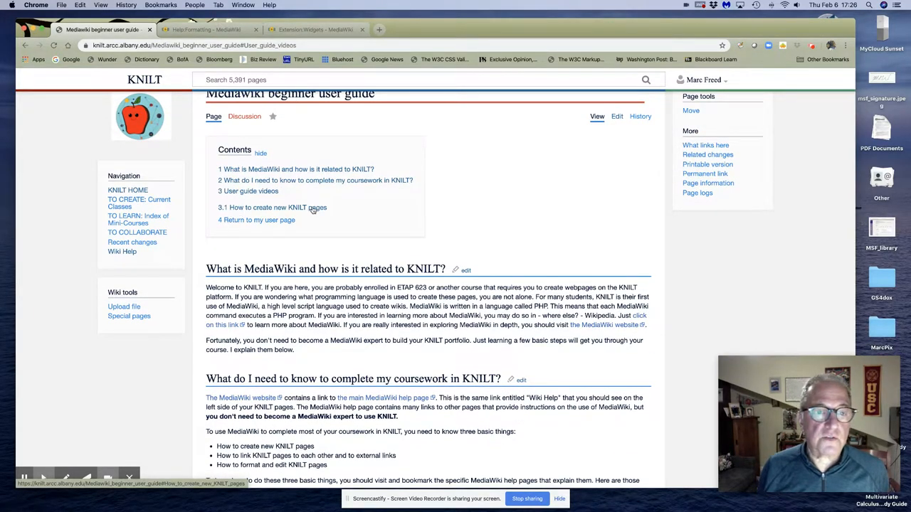
{"action": "mouse_move", "coordinate": [452, 187]}
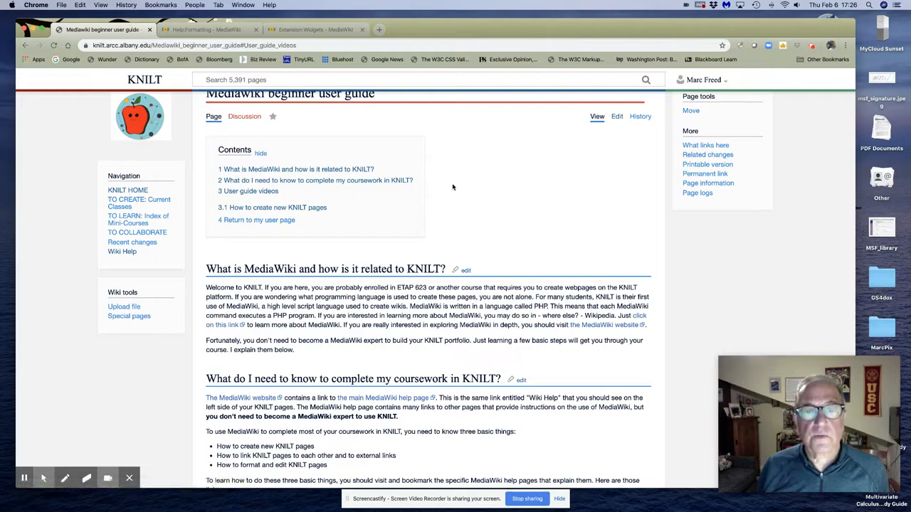
{"action": "scroll", "scroll_direction": "down", "scroll_amount": 3}
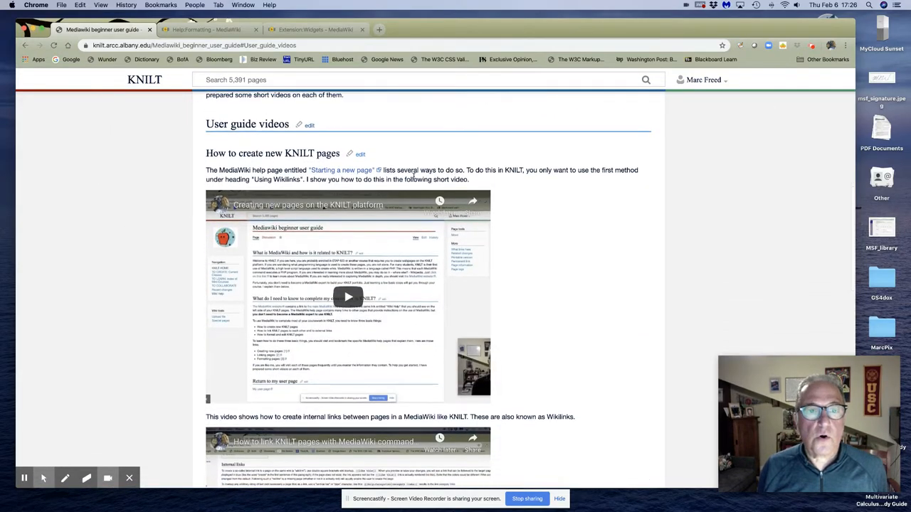
{"action": "mouse_move", "coordinate": [309, 125]}
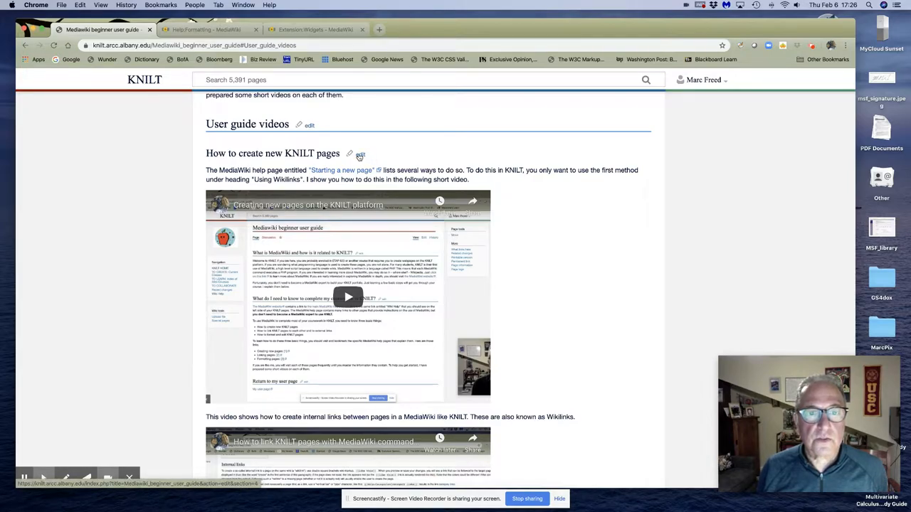
{"action": "left_click", "coordinate": [360, 154]}
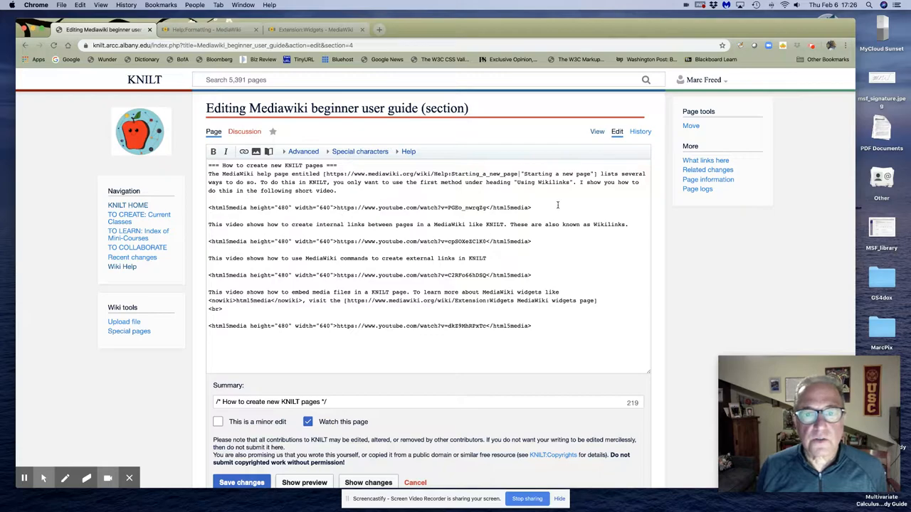
{"action": "mouse_move", "coordinate": [509, 211]}
{"action": "type", "text": "=== Creatin "}
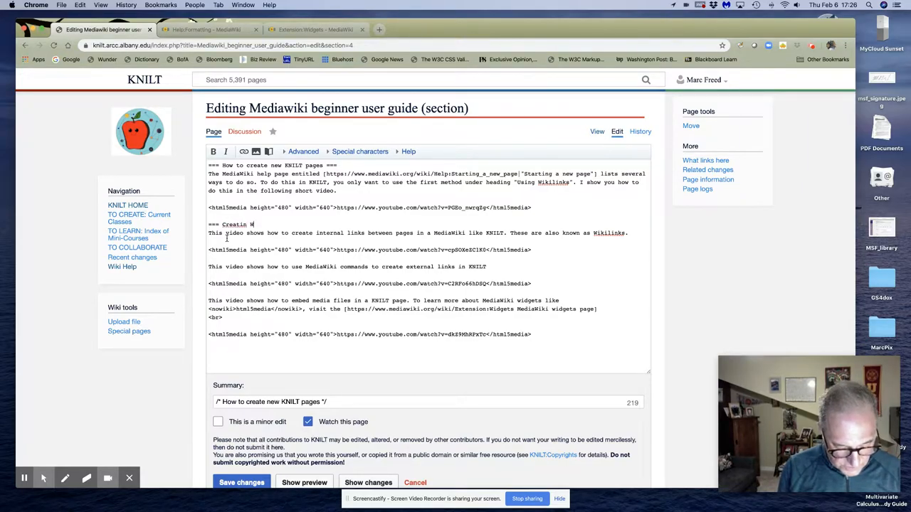
{"action": "type", "text": "Wikilinks"}
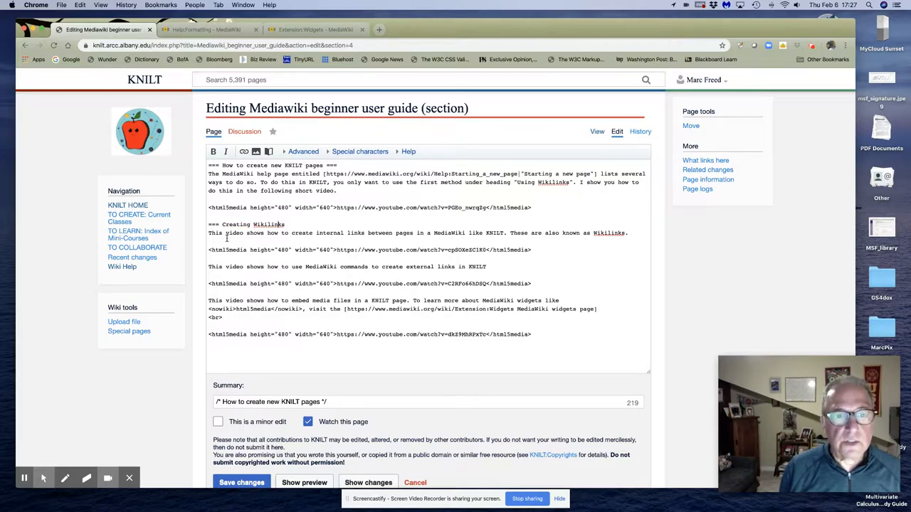
{"action": "type", "text": "==="}
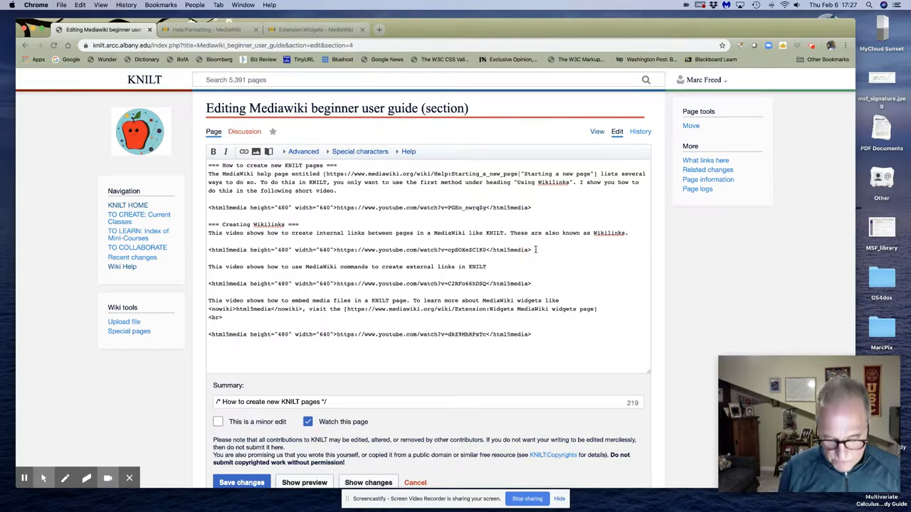
{"action": "key", "text": "Return"}
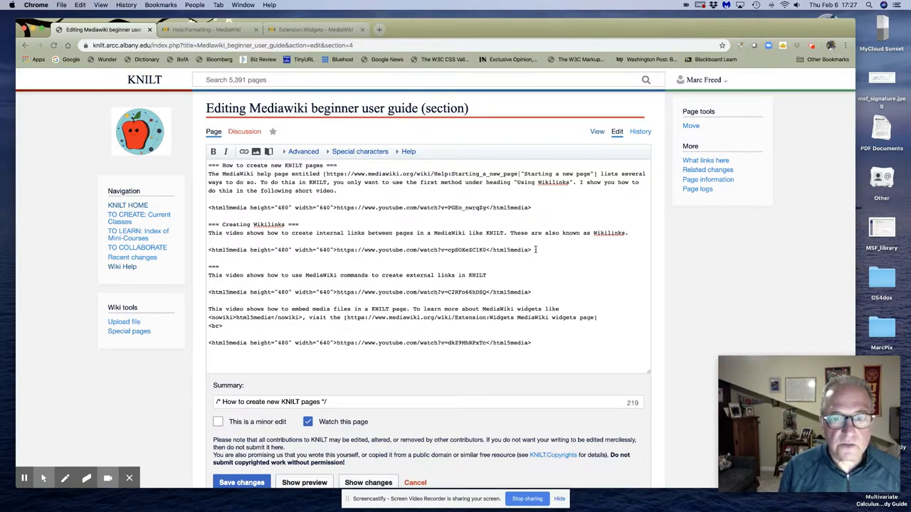
Step: Add '=== Creating external links ===' and 'Embedding media files' headings as level-3 subsections
{"action": "type", "text": "=== Creating ext"}
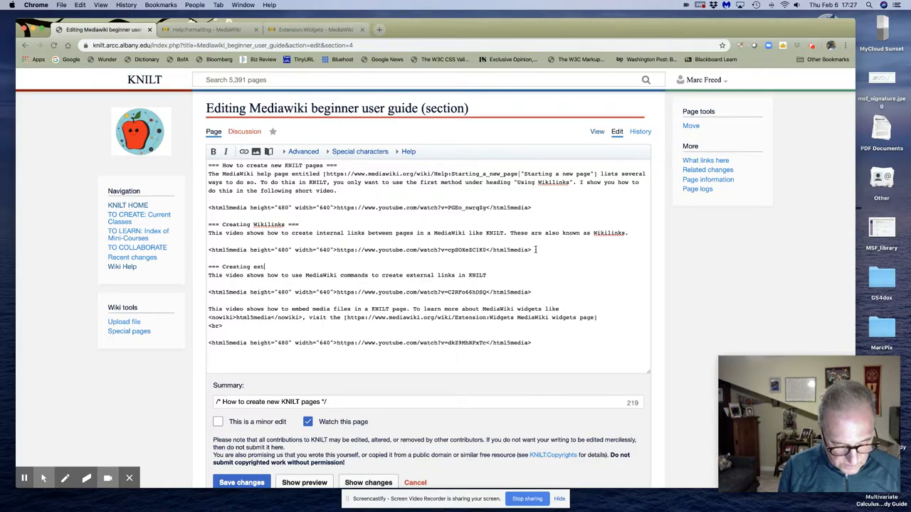
{"action": "type", "text": "ernal links"}
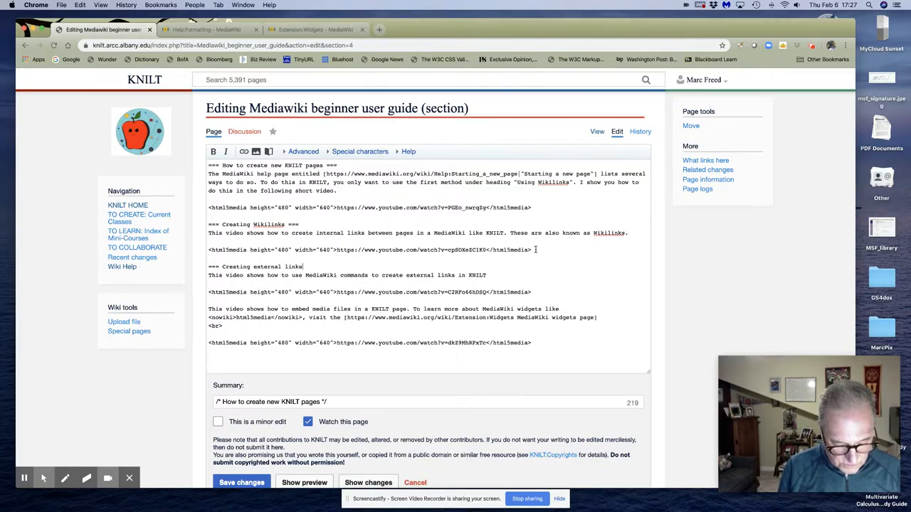
{"action": "type", "text": "==="}
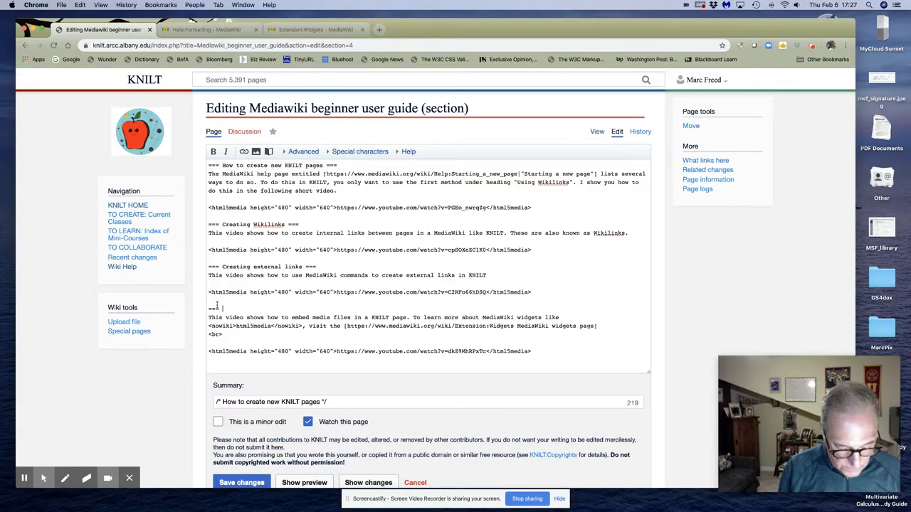
{"action": "type", "text": "Embedding"}
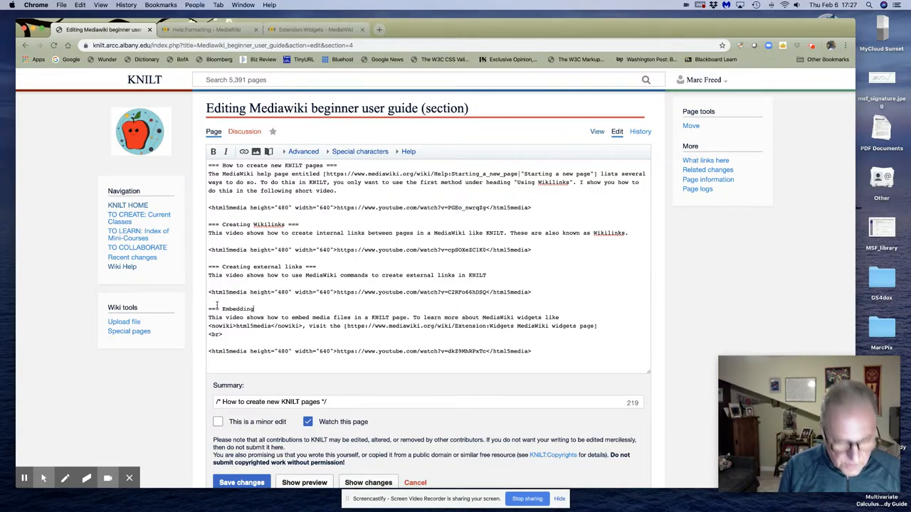
{"action": "type", "text": "media"}
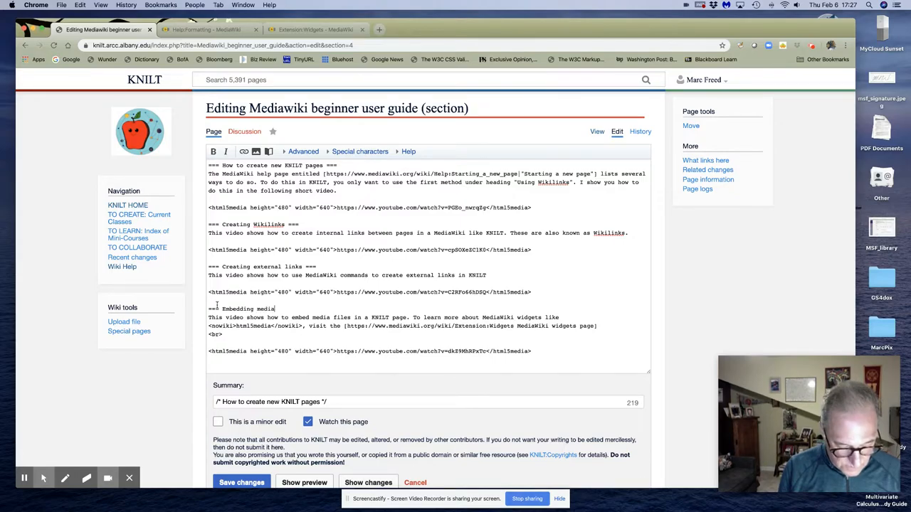
{"action": "type", "text": "files"}
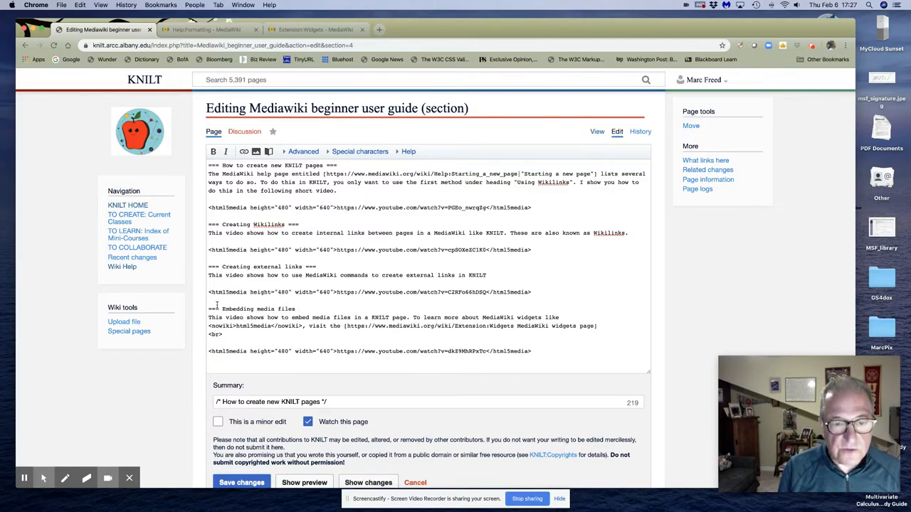
{"action": "left_click", "coordinate": [310, 308]}
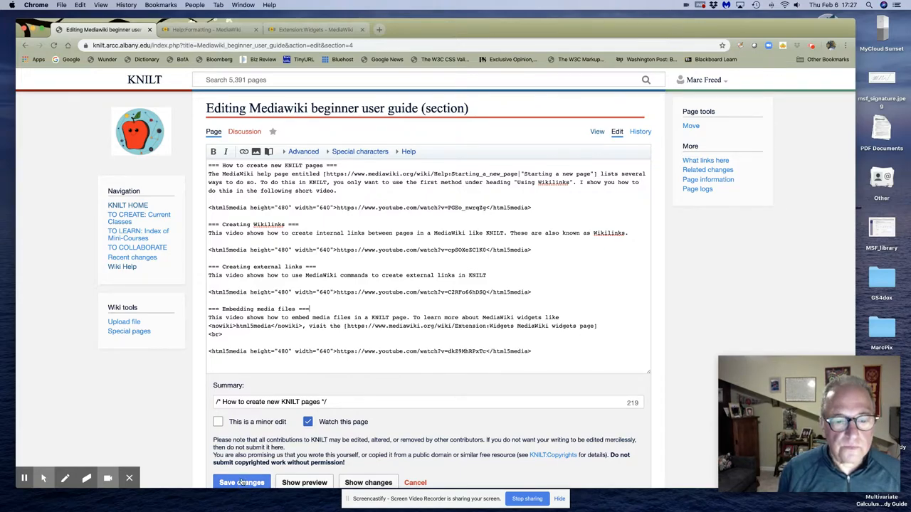
Step: Save the section and check the contents box lists four video subsections under User guide videos
{"action": "left_click", "coordinate": [241, 482]}
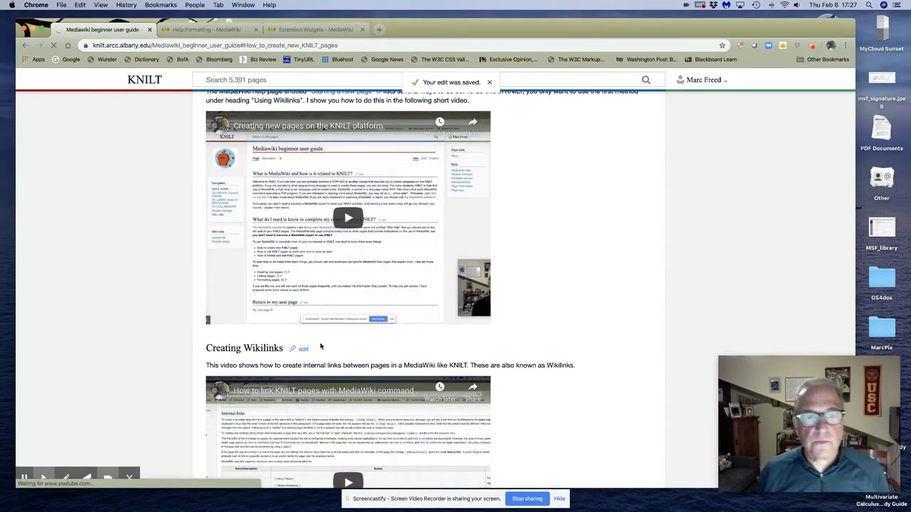
{"action": "scroll", "scroll_direction": "down", "scroll_amount": 3}
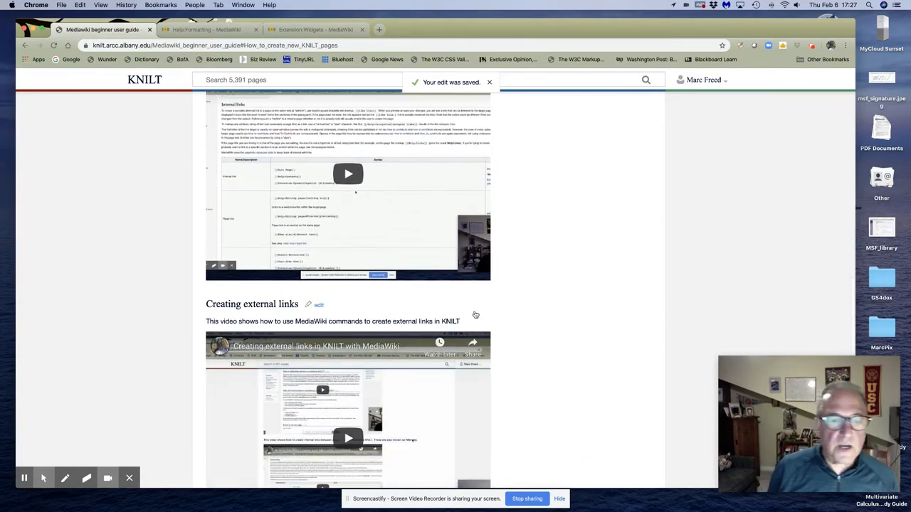
{"action": "scroll", "scroll_direction": "down", "scroll_amount": 3}
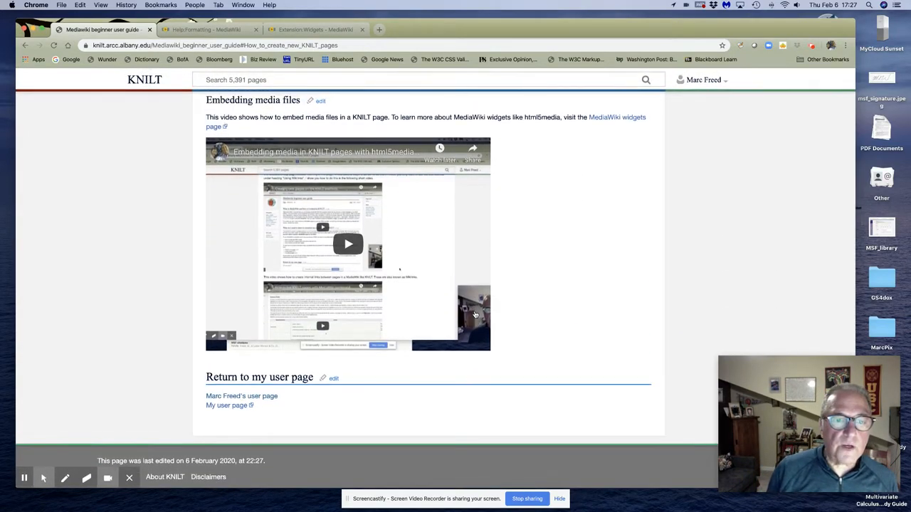
{"action": "scroll", "scroll_direction": "up", "scroll_amount": 3}
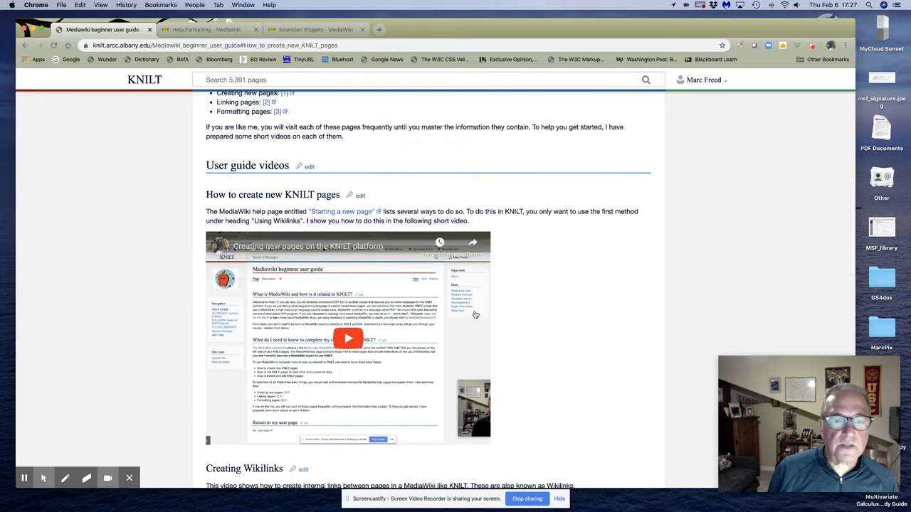
{"action": "scroll", "scroll_direction": "up", "scroll_amount": 3}
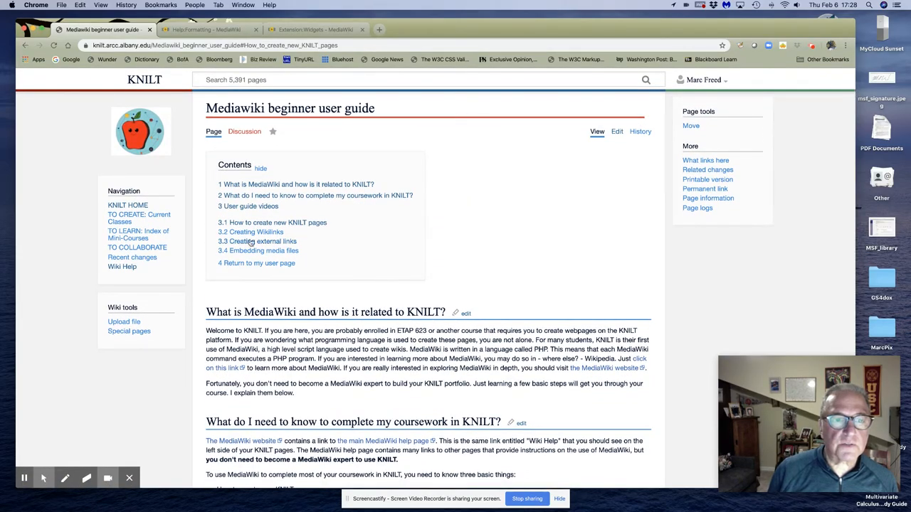
{"action": "mouse_move", "coordinate": [245, 251]}
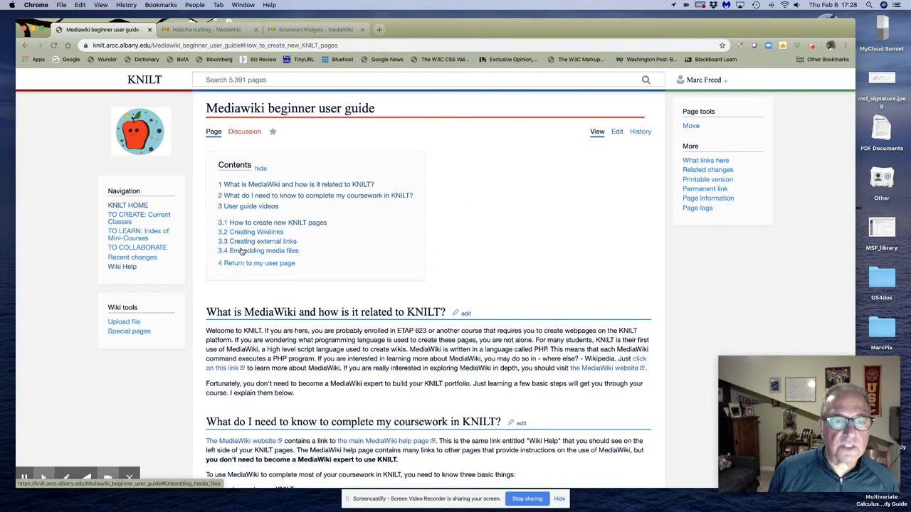
{"action": "mouse_move", "coordinate": [367, 200]}
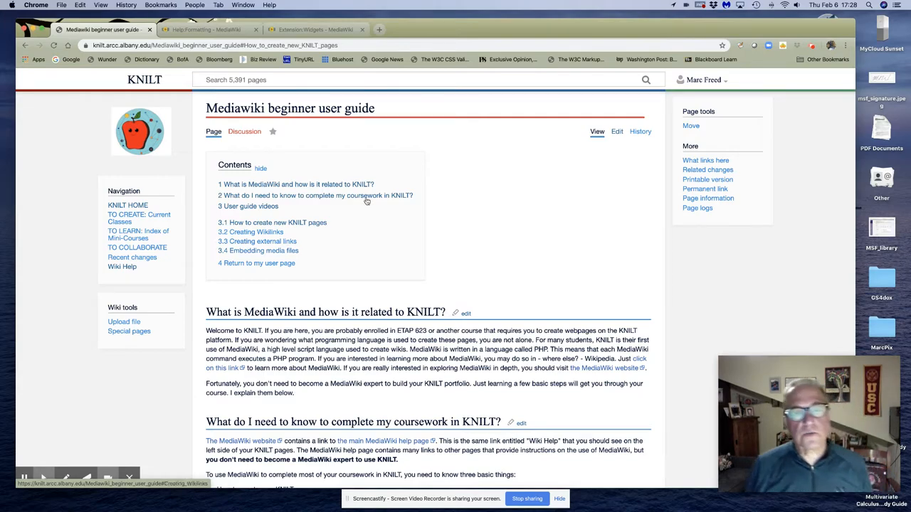
{"action": "mouse_move", "coordinate": [524, 196]}
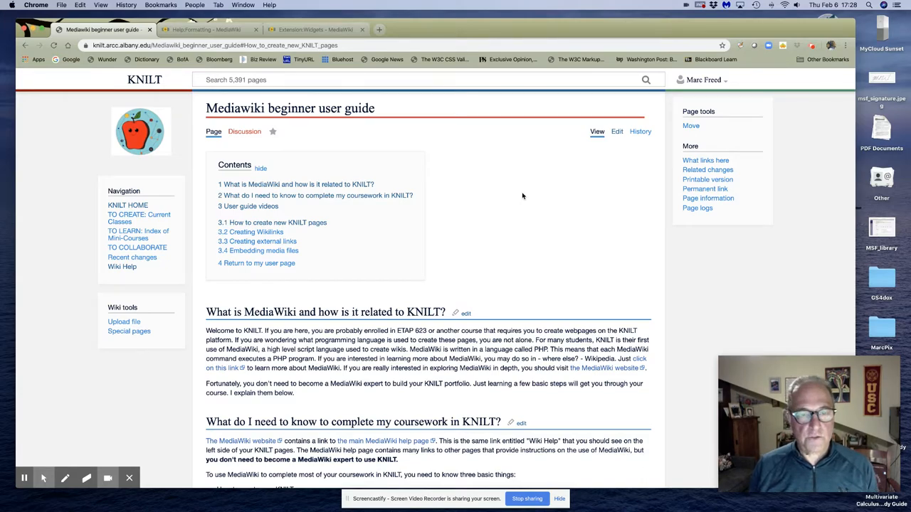
{"action": "scroll", "scroll_direction": "down", "scroll_amount": 3}
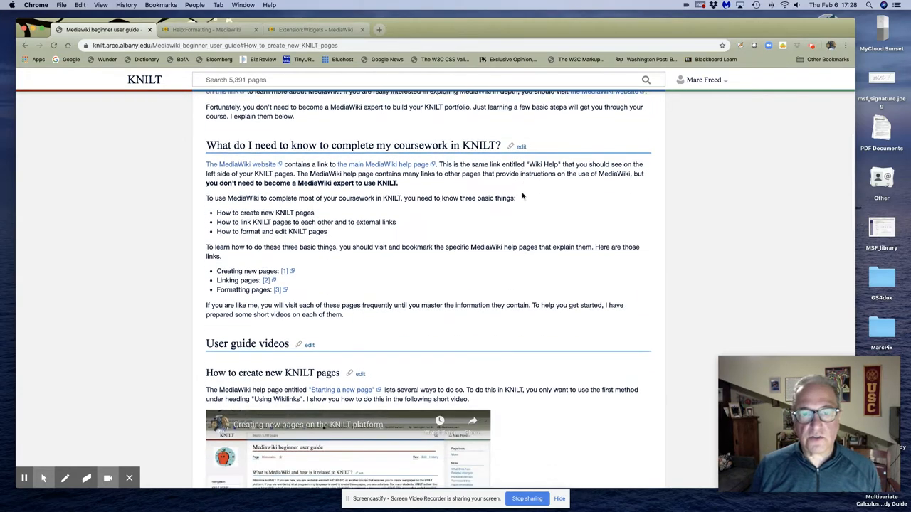
{"action": "scroll", "scroll_direction": "down", "scroll_amount": 3}
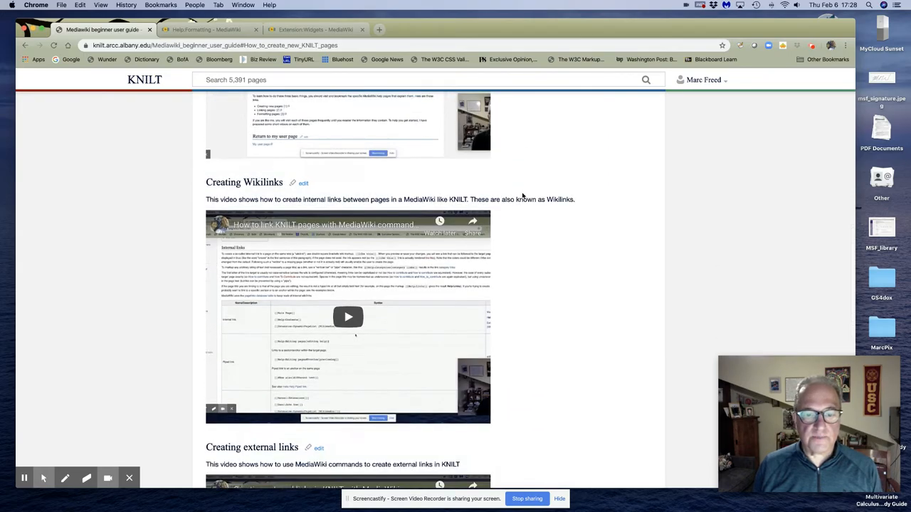
{"action": "scroll", "scroll_direction": "down", "scroll_amount": 3}
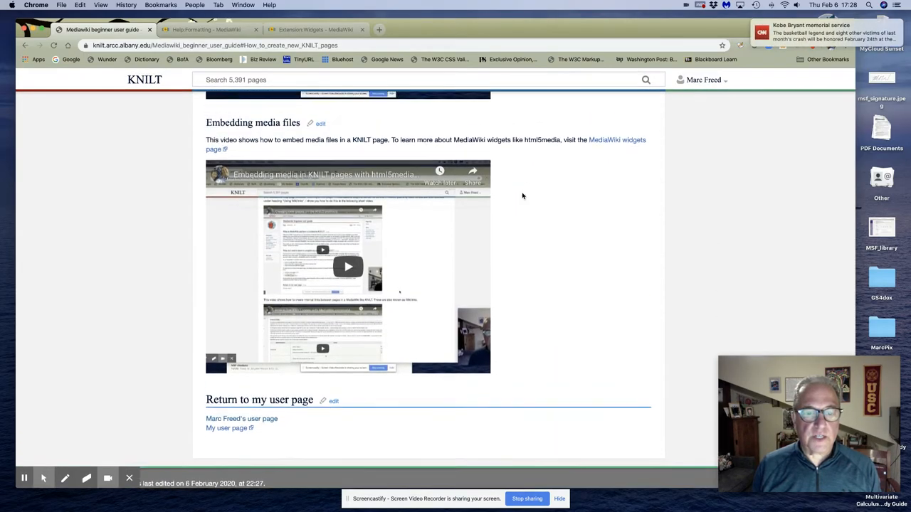
{"action": "scroll", "scroll_direction": "up", "scroll_amount": 3}
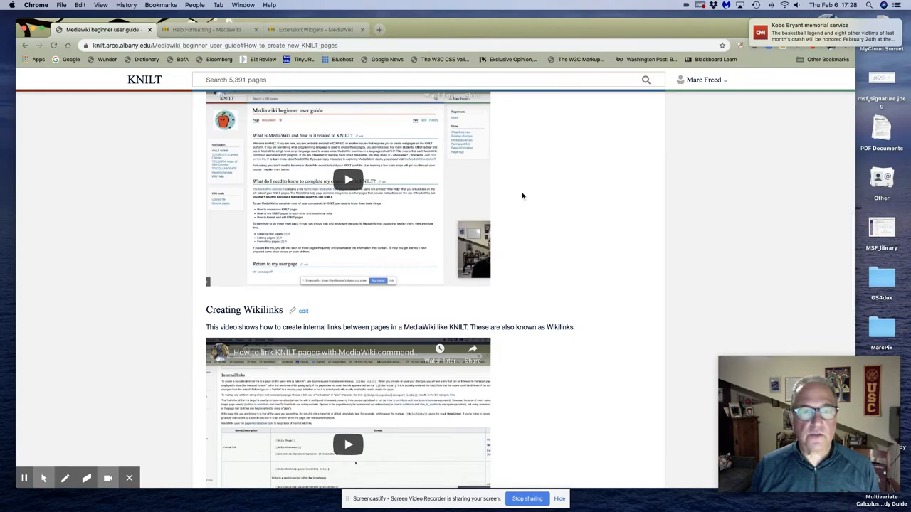
{"action": "scroll", "scroll_direction": "up", "scroll_amount": 3}
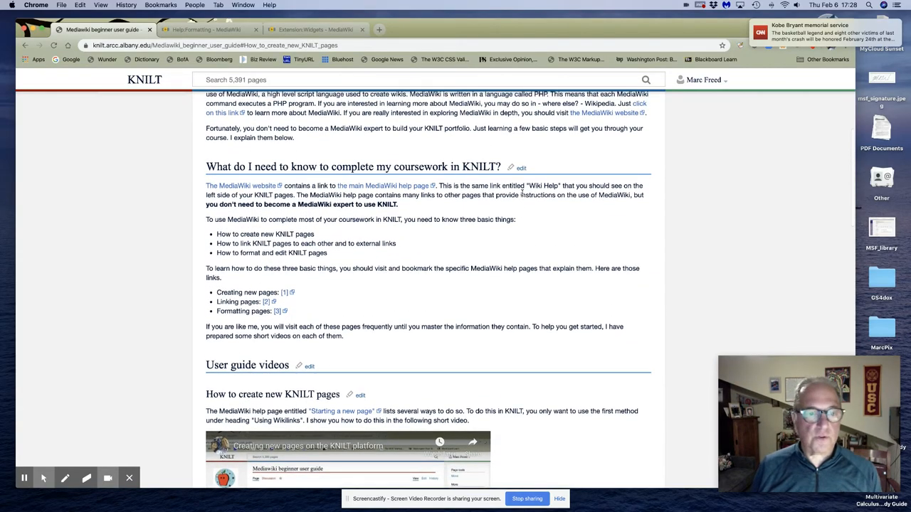
{"action": "scroll", "scroll_direction": "down", "scroll_amount": 3}
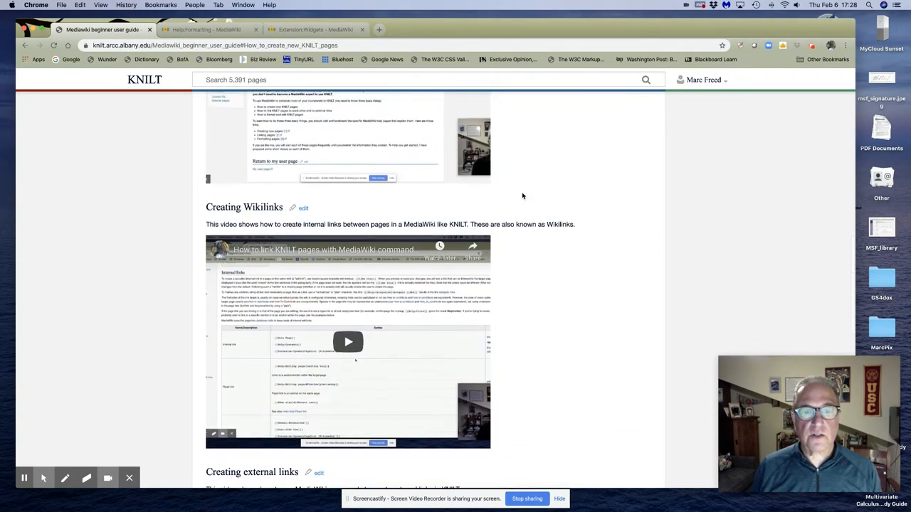
{"action": "scroll", "scroll_direction": "down", "scroll_amount": 3}
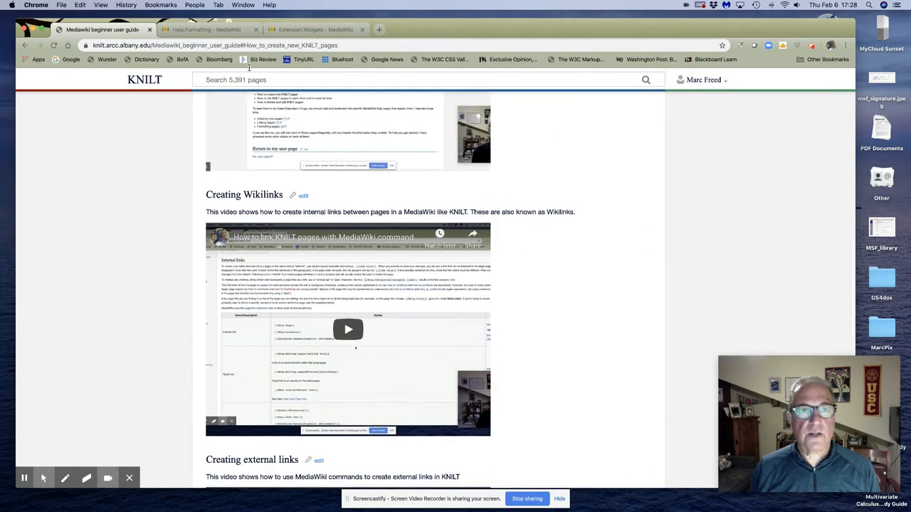
Step: Bring up Help:Formatting's 'Section Headings of different levels' markup row
{"action": "left_click", "coordinate": [207, 29]}
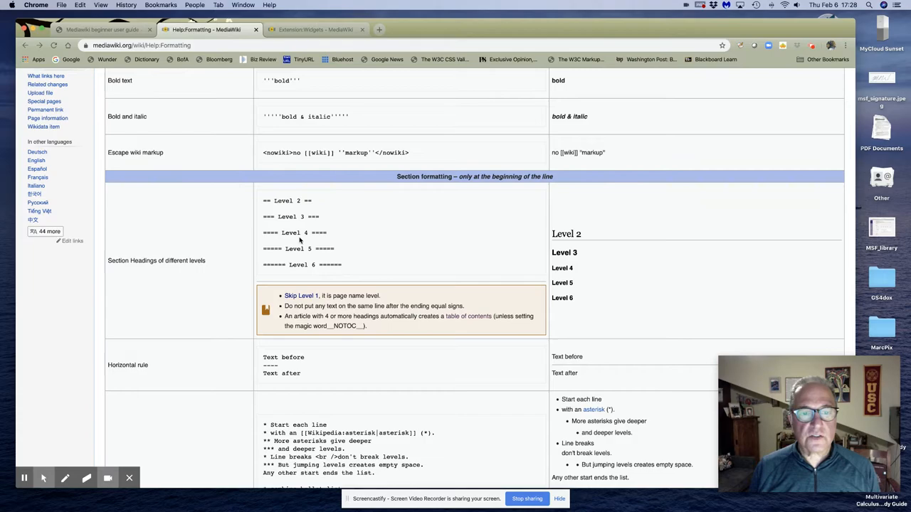
{"action": "mouse_move", "coordinate": [299, 242]}
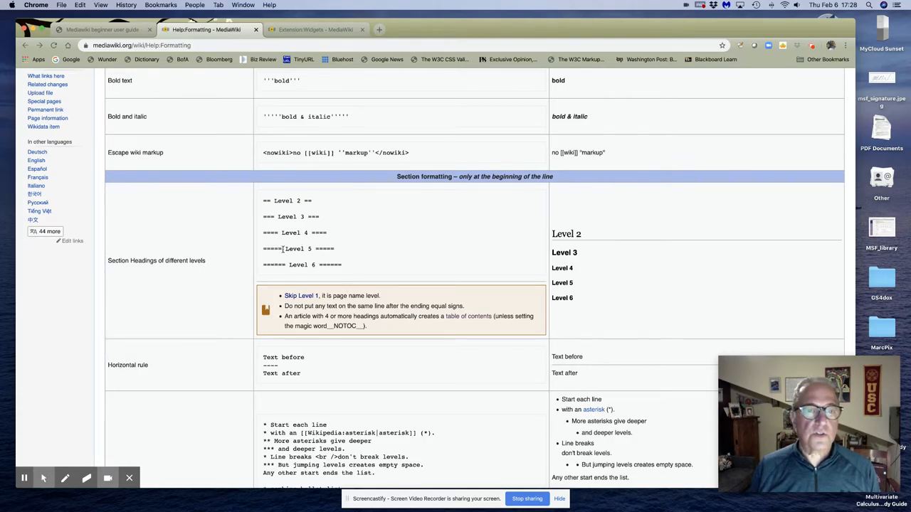
{"action": "mouse_move", "coordinate": [335, 237]}
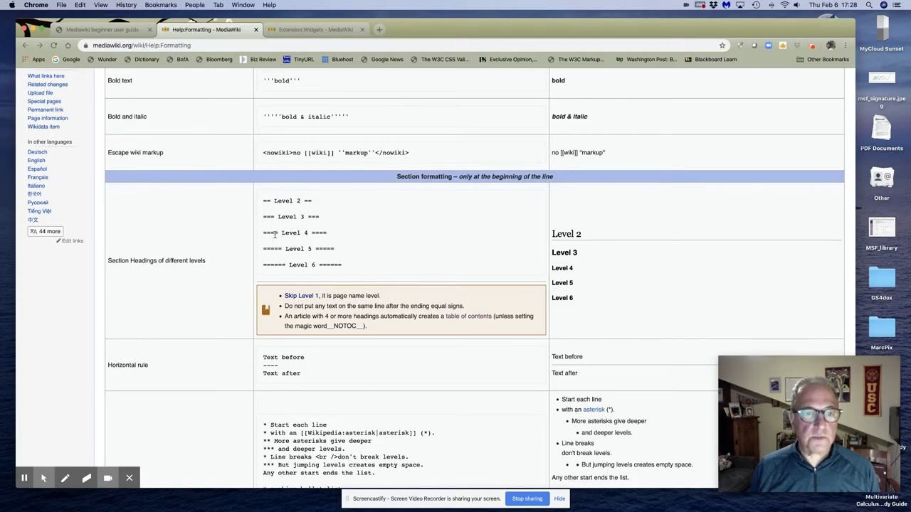
{"action": "mouse_move", "coordinate": [330, 235]}
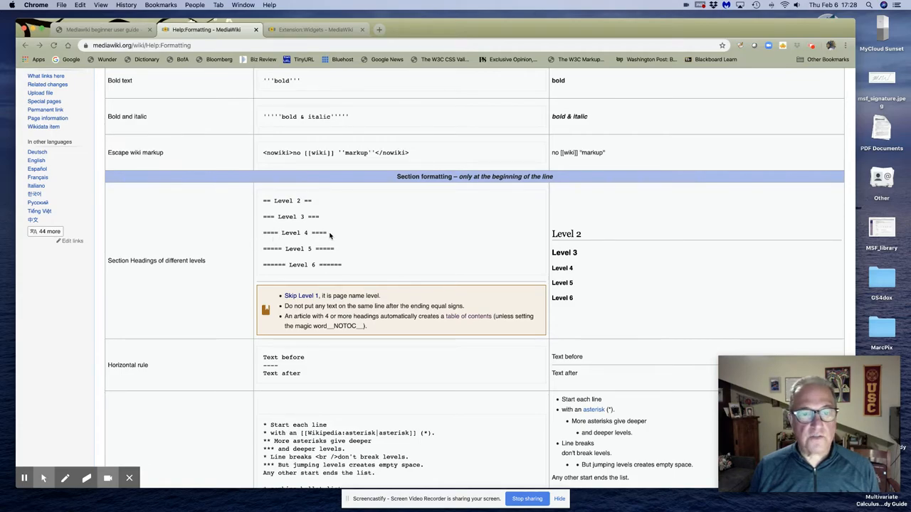
{"action": "mouse_move", "coordinate": [335, 249]}
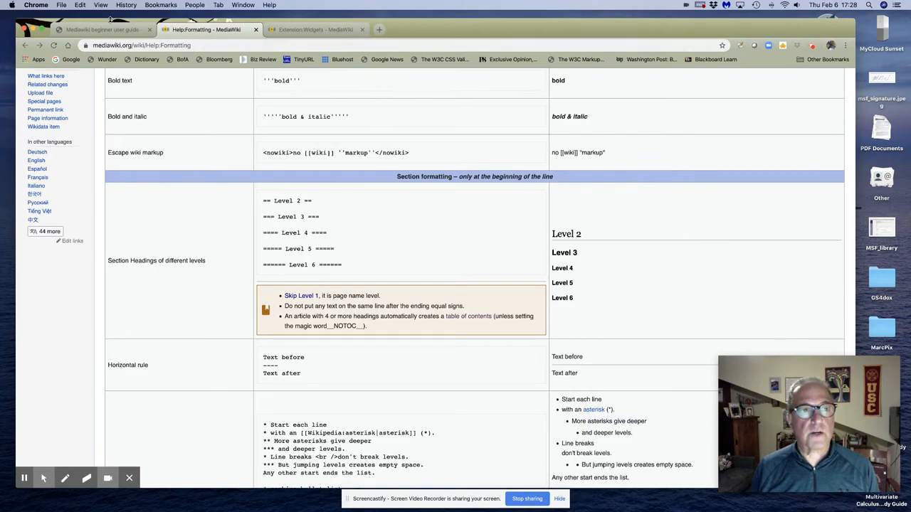
Step: Return to the saved KNILT beginner user guide showing its coursework and video sections
{"action": "left_click", "coordinate": [99, 28]}
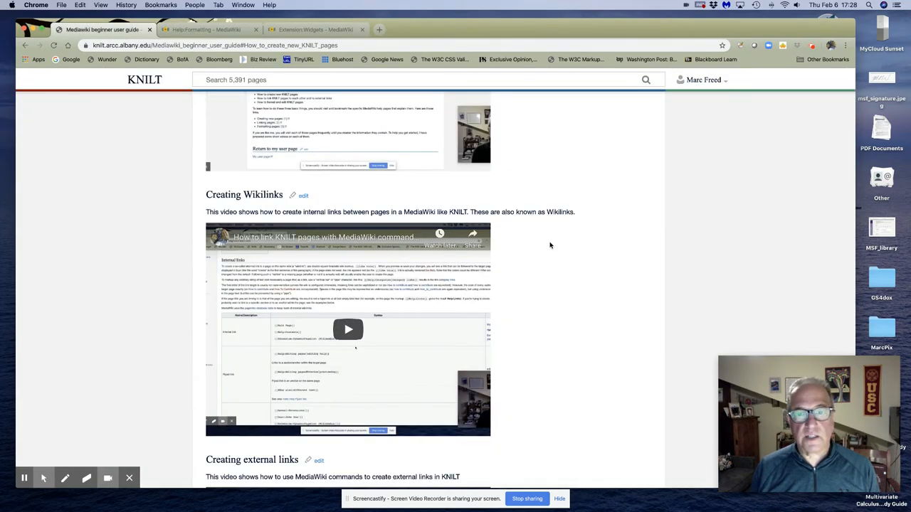
{"action": "scroll", "scroll_direction": "down", "scroll_amount": 3}
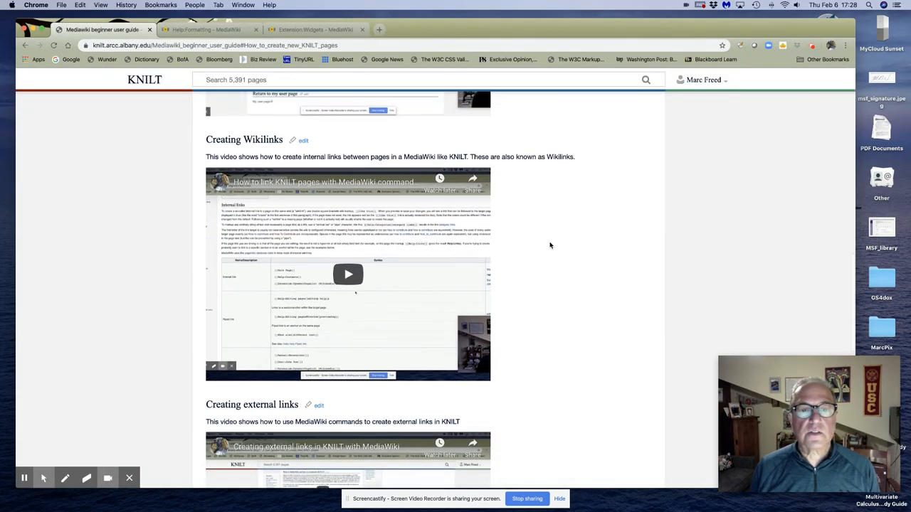
{"action": "scroll", "scroll_direction": "up", "scroll_amount": 3}
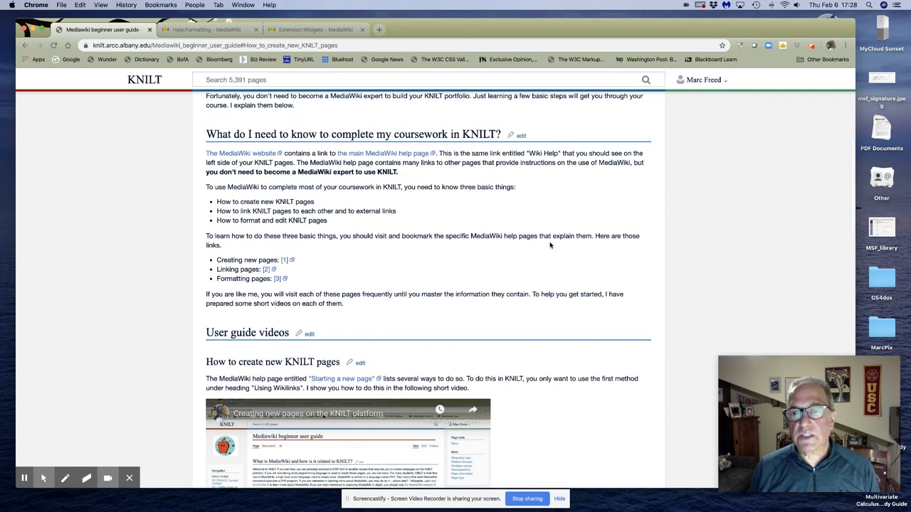